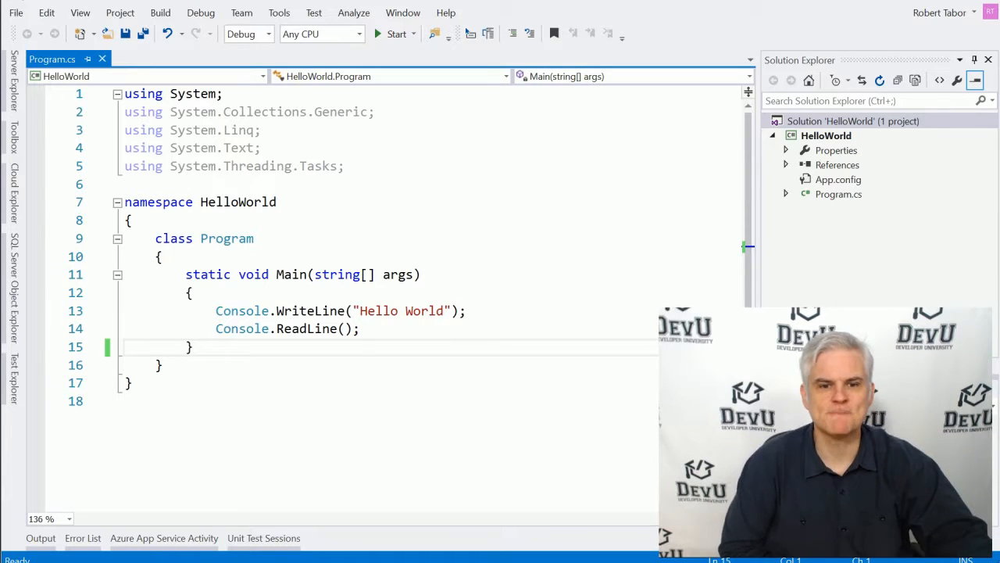
# Review Program.cs, the HelloWorld project and the HelloWorld solution in Solution Explorer.
pyautogui.click(140, 75)
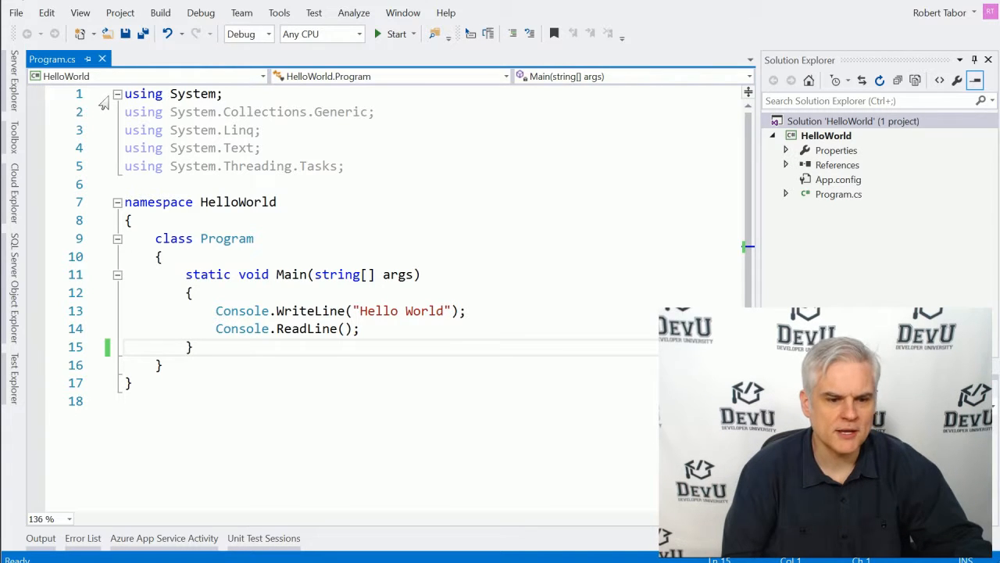
pyautogui.moveTo(53, 59)
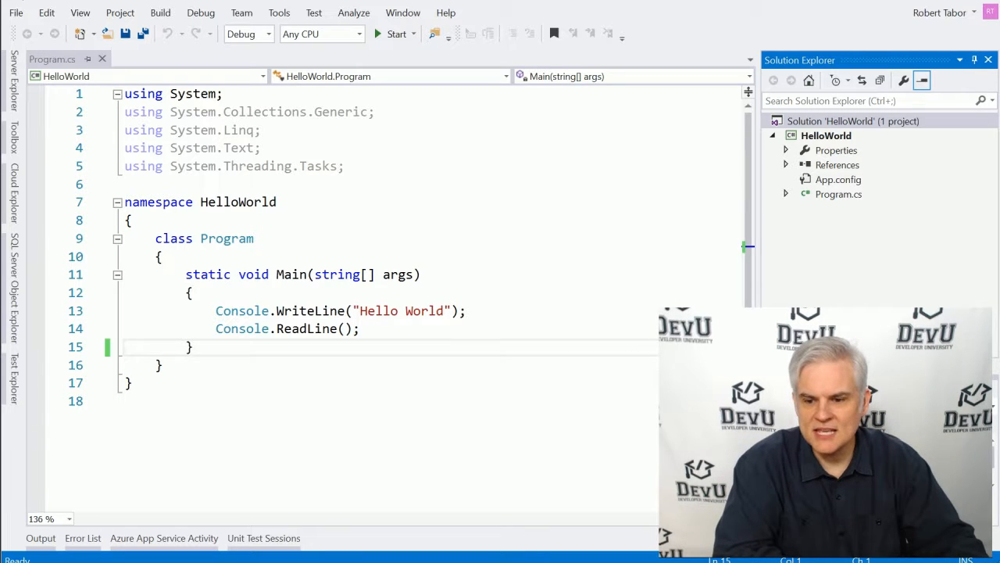
pyautogui.click(837, 194)
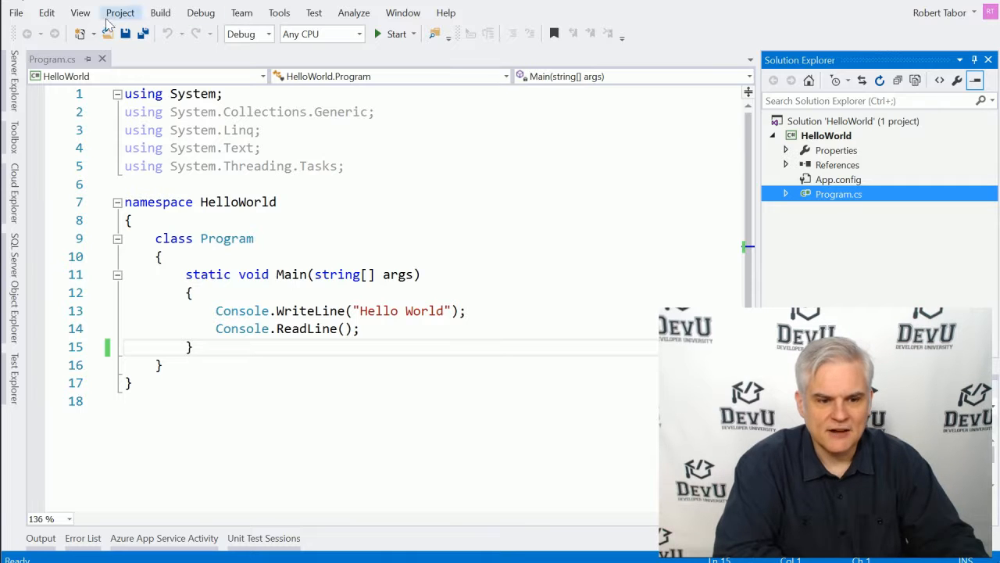
pyautogui.moveTo(103, 59)
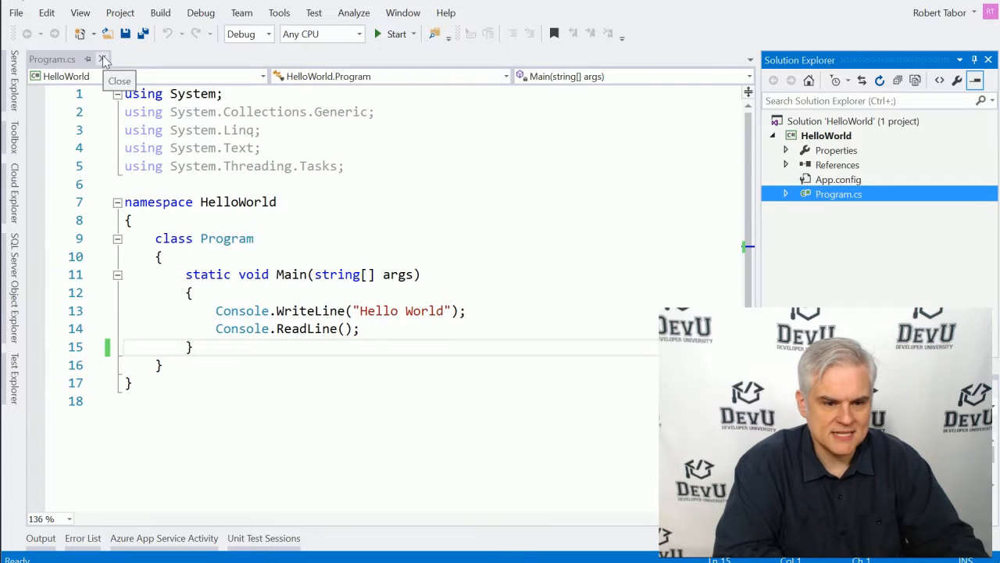
pyautogui.click(103, 59)
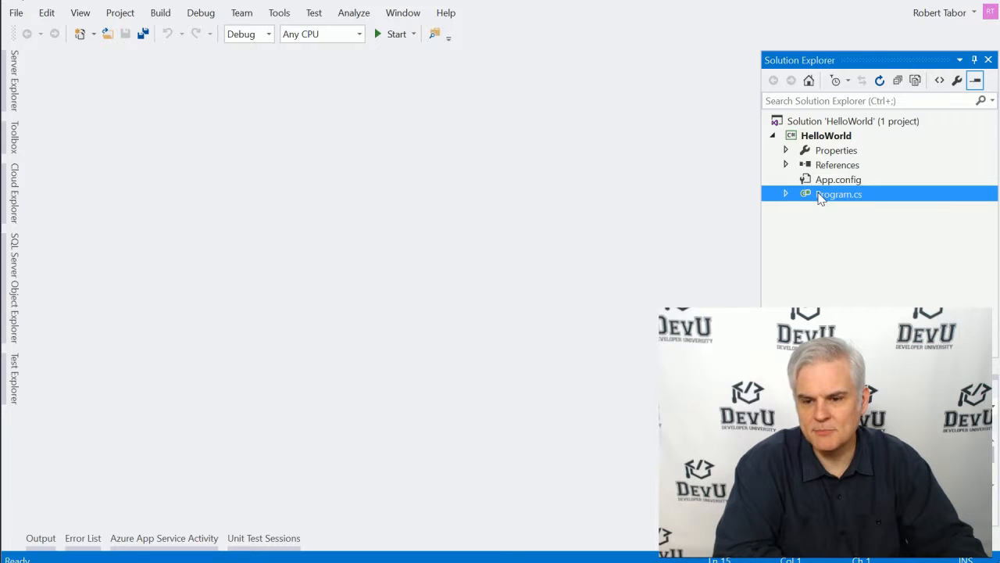
pyautogui.doubleClick(837, 194)
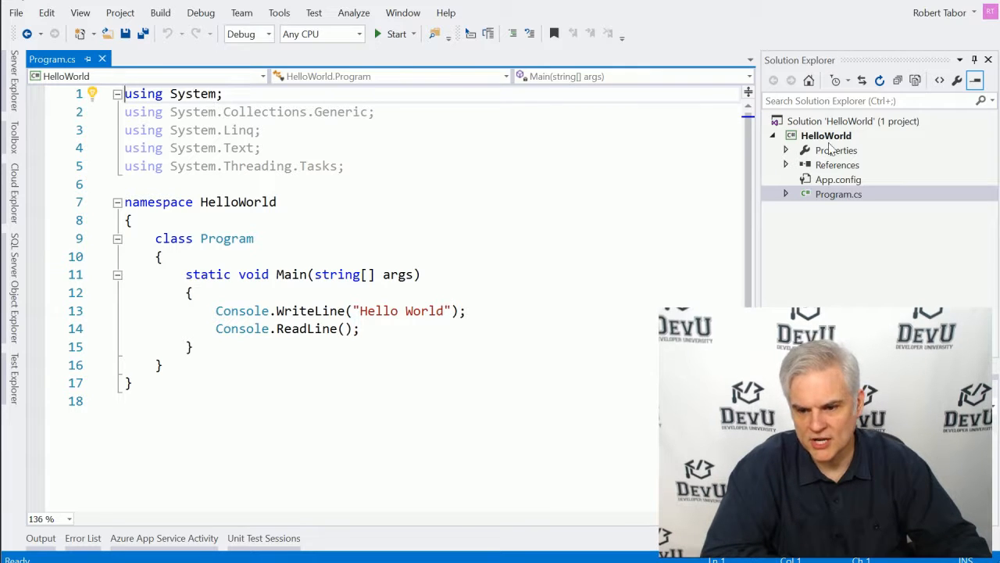
pyautogui.click(826, 134)
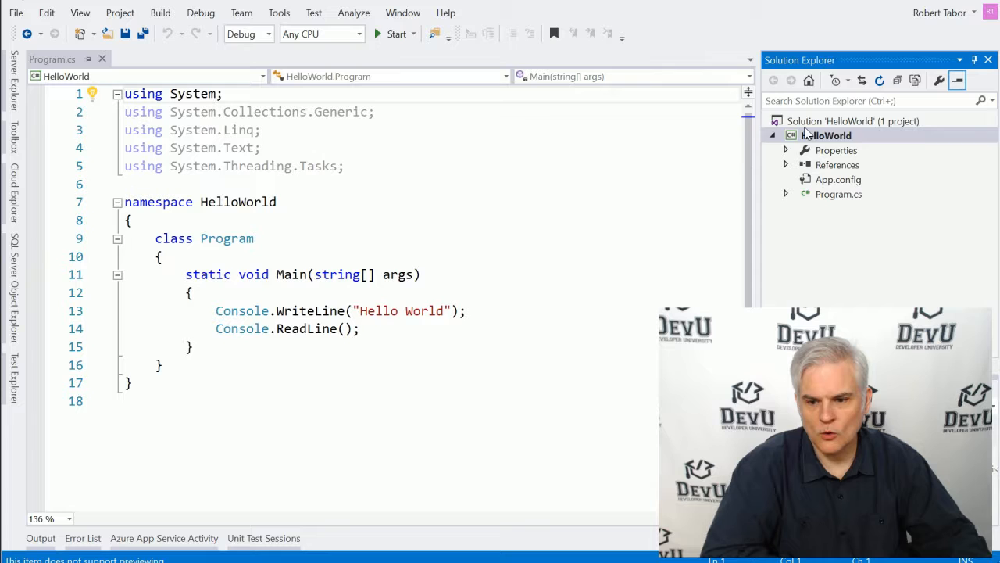
pyautogui.click(853, 122)
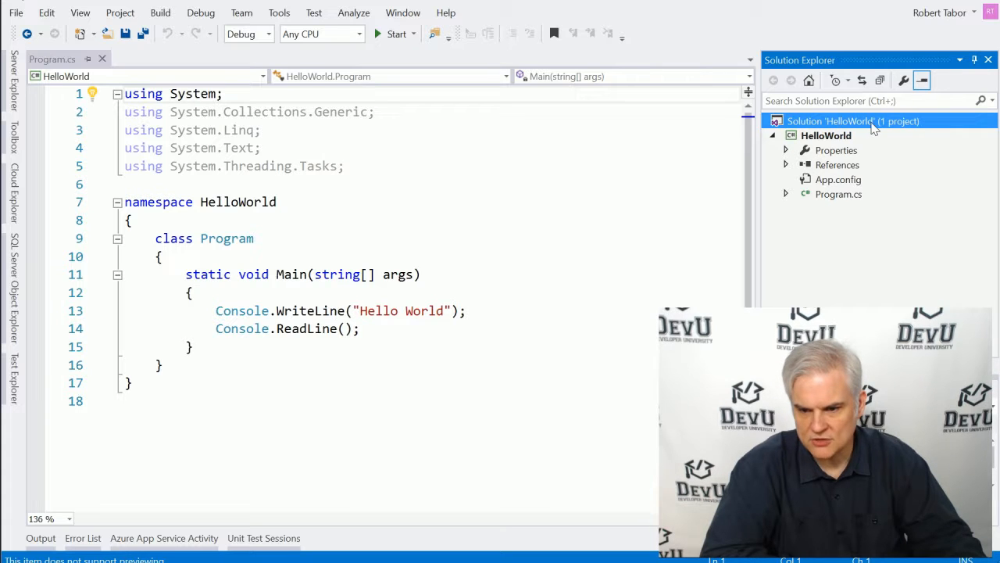
pyautogui.moveTo(906, 132)
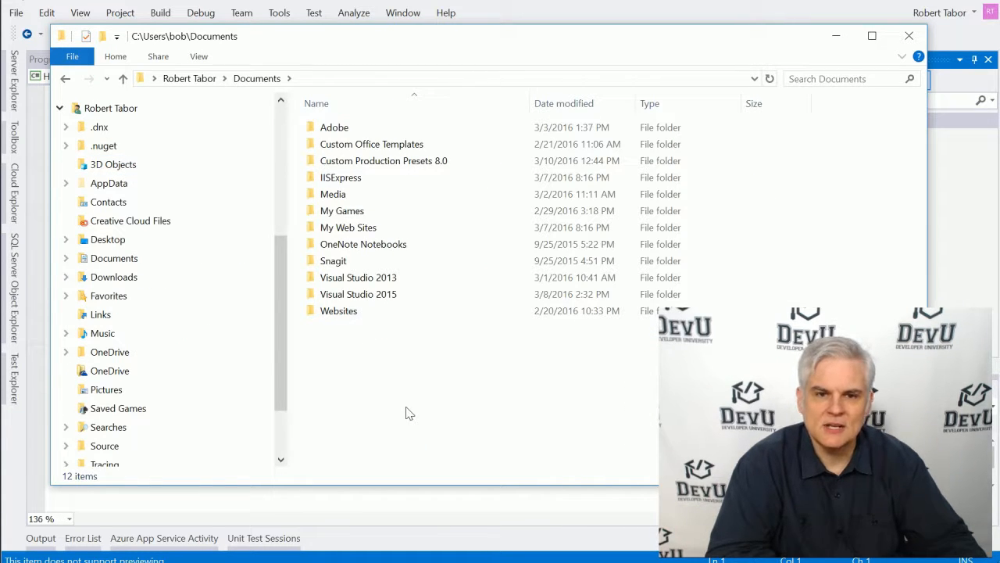
pyautogui.moveTo(378, 330)
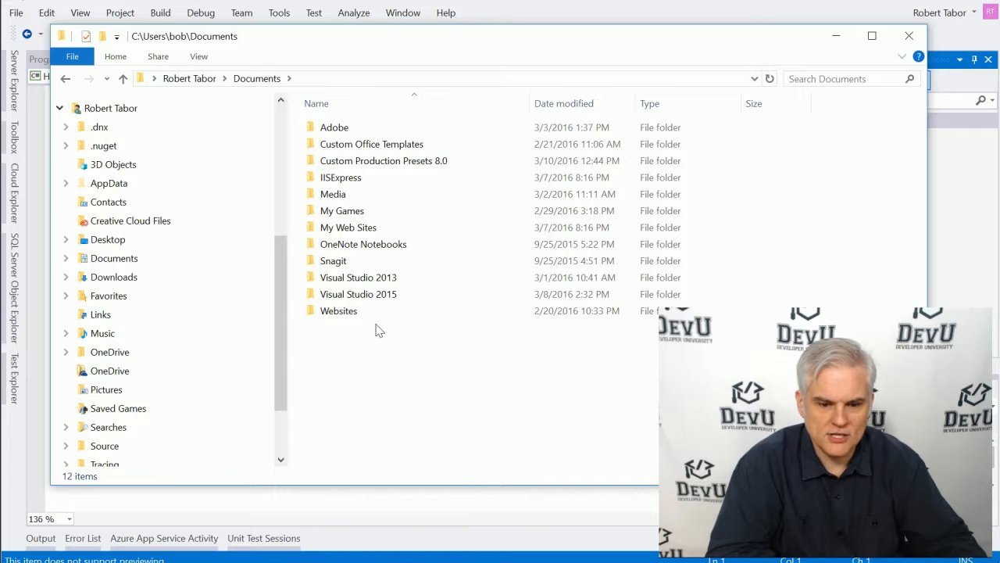
# Navigate into Documents\Visual Studio 2015\Projects, where the HelloWorld folder lives.
pyautogui.click(358, 294)
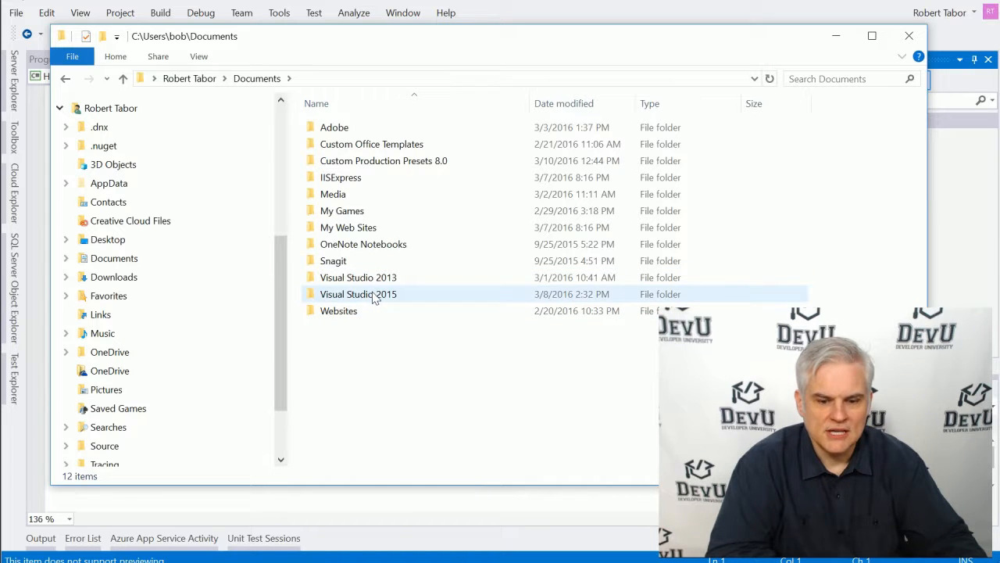
pyautogui.moveTo(357, 294)
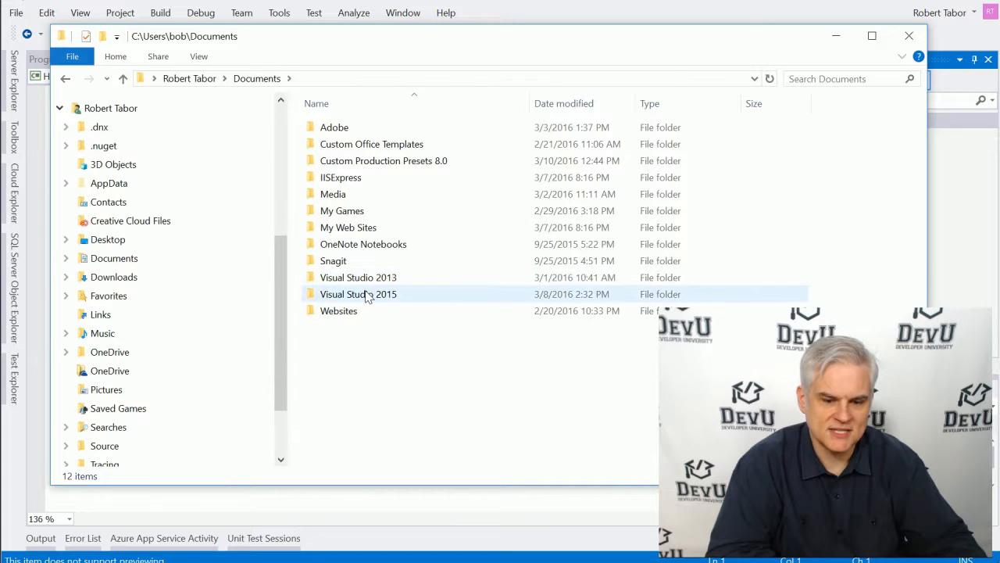
pyautogui.moveTo(358, 294)
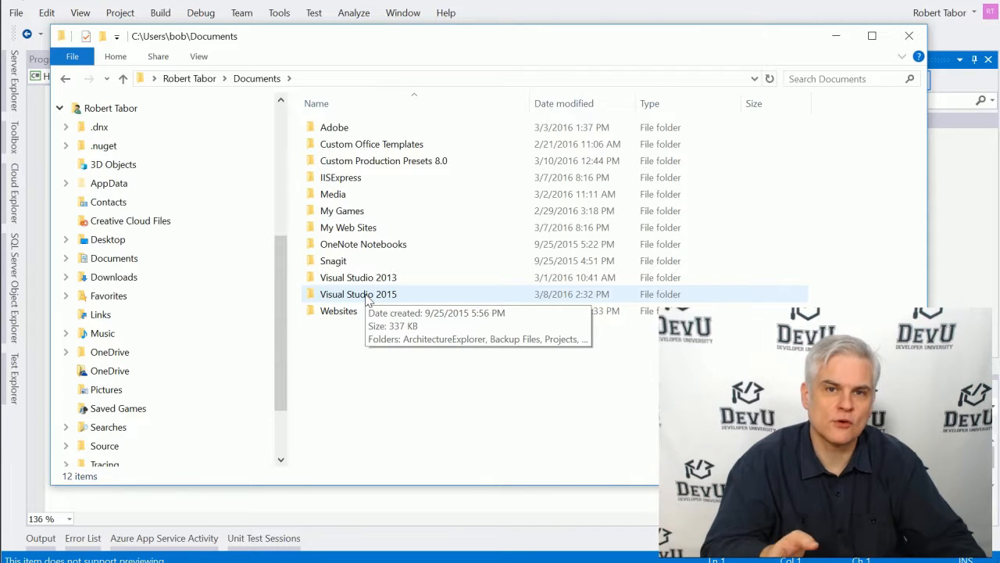
pyautogui.doubleClick(358, 294)
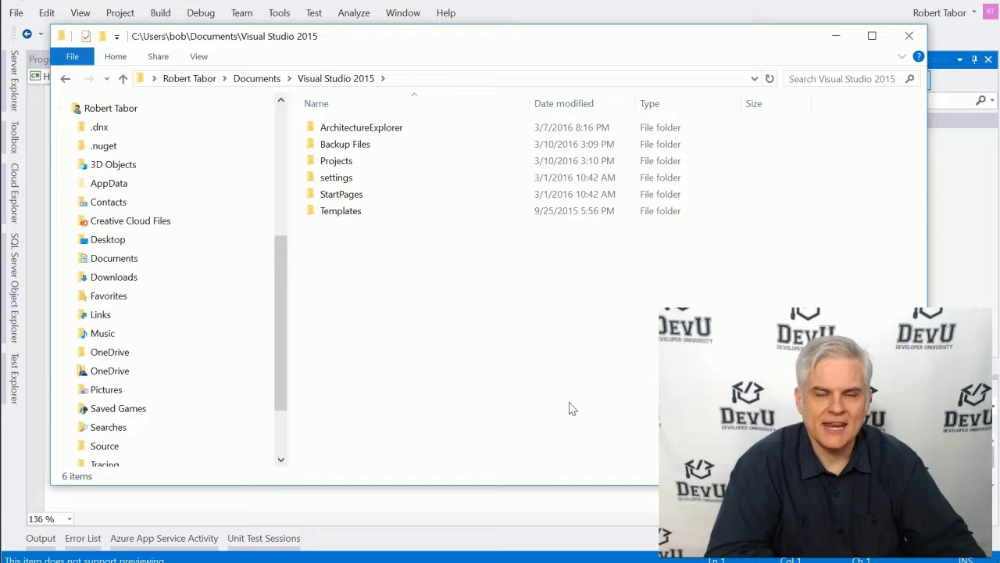
pyautogui.click(336, 159)
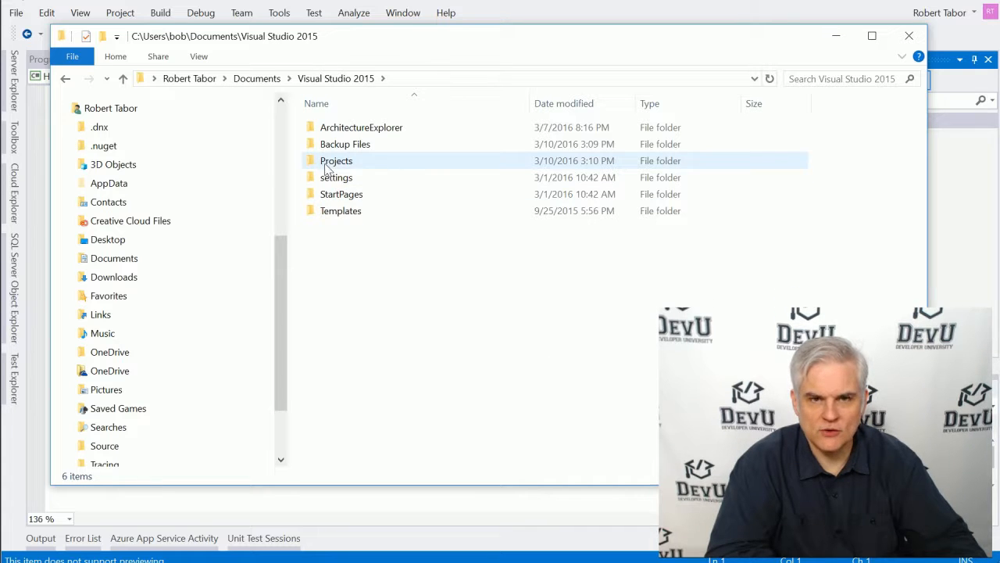
pyautogui.doubleClick(336, 159)
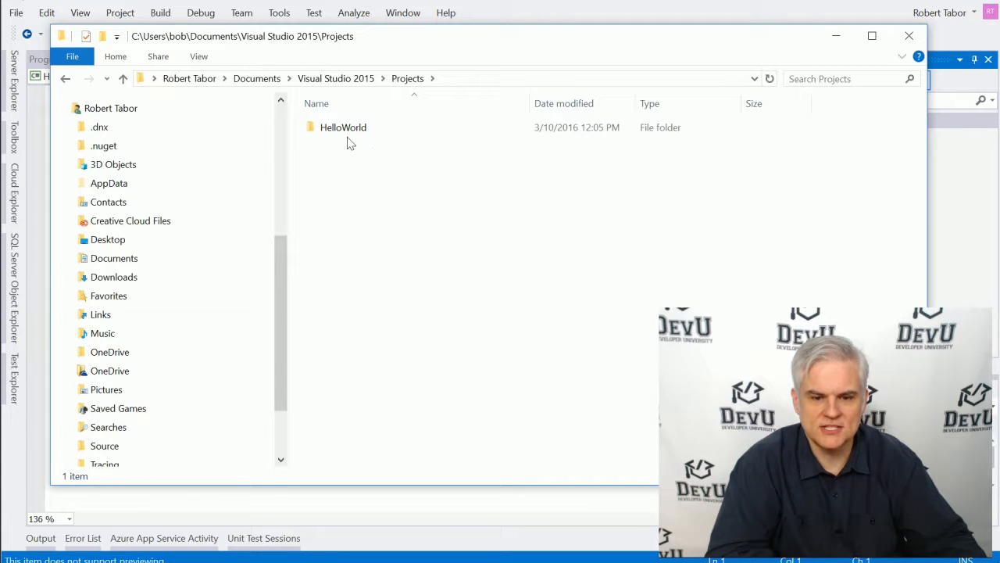
pyautogui.moveTo(353, 184)
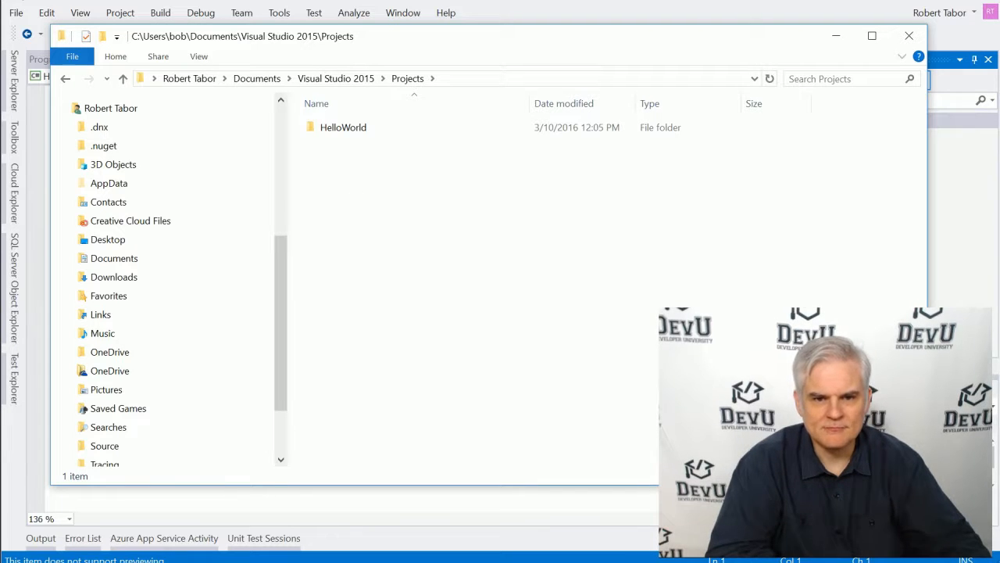
pyautogui.moveTo(361, 267)
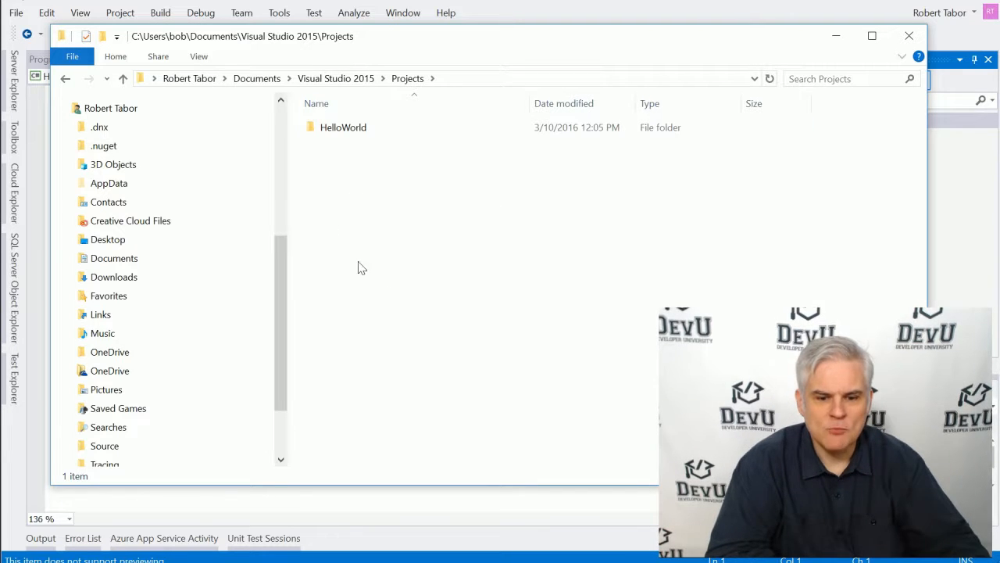
pyautogui.moveTo(383, 391)
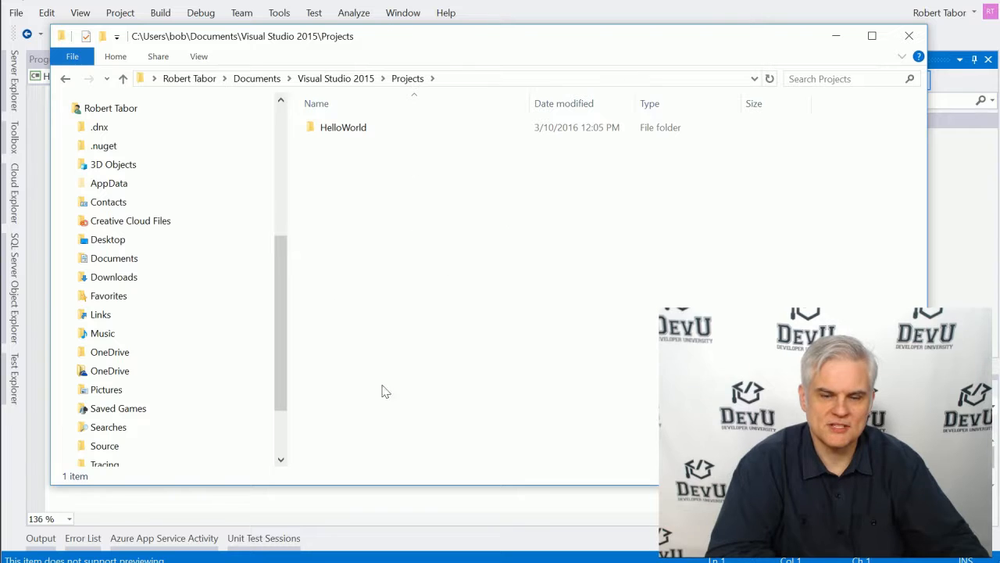
pyautogui.moveTo(437, 294)
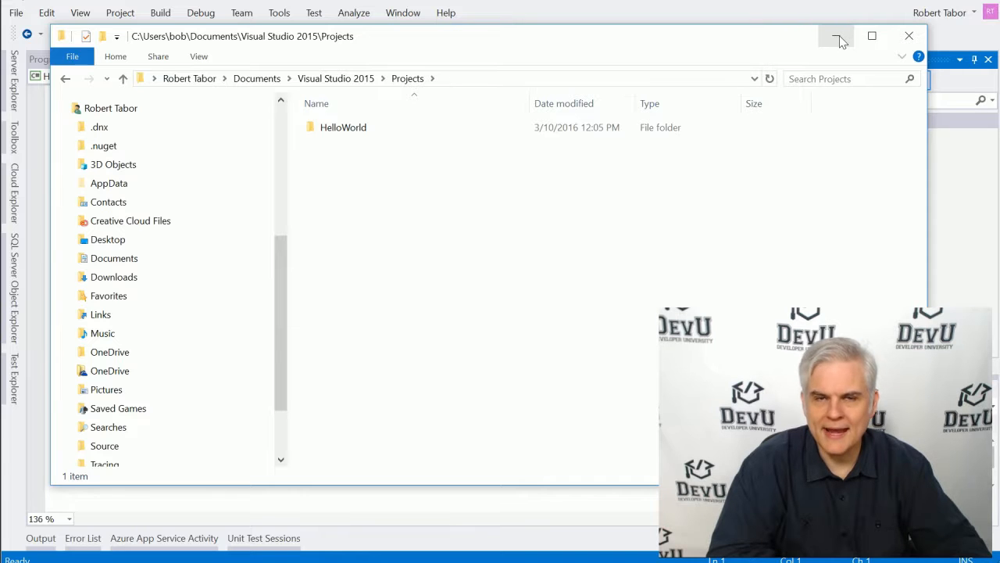
pyautogui.moveTo(838, 37)
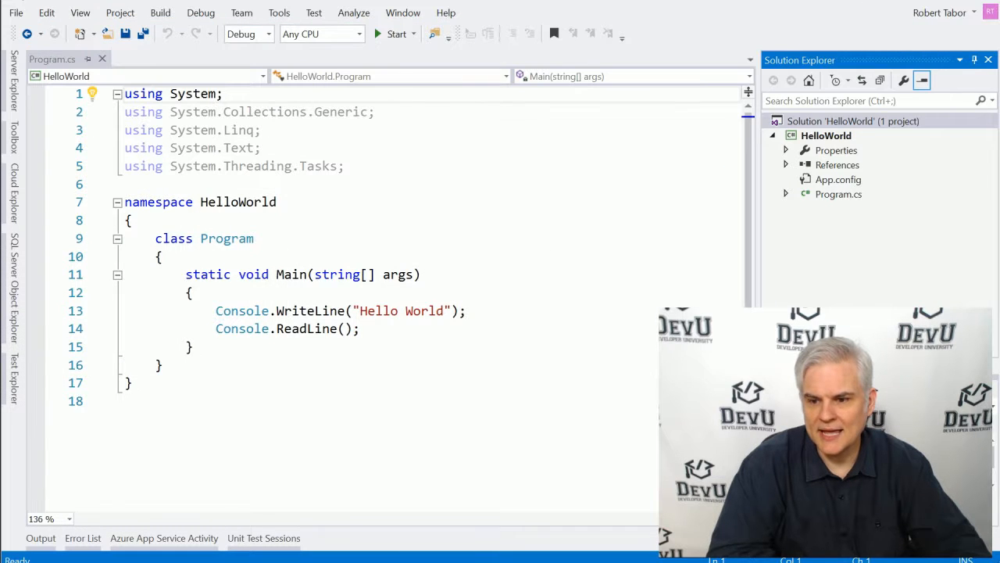
pyautogui.moveTo(961, 10)
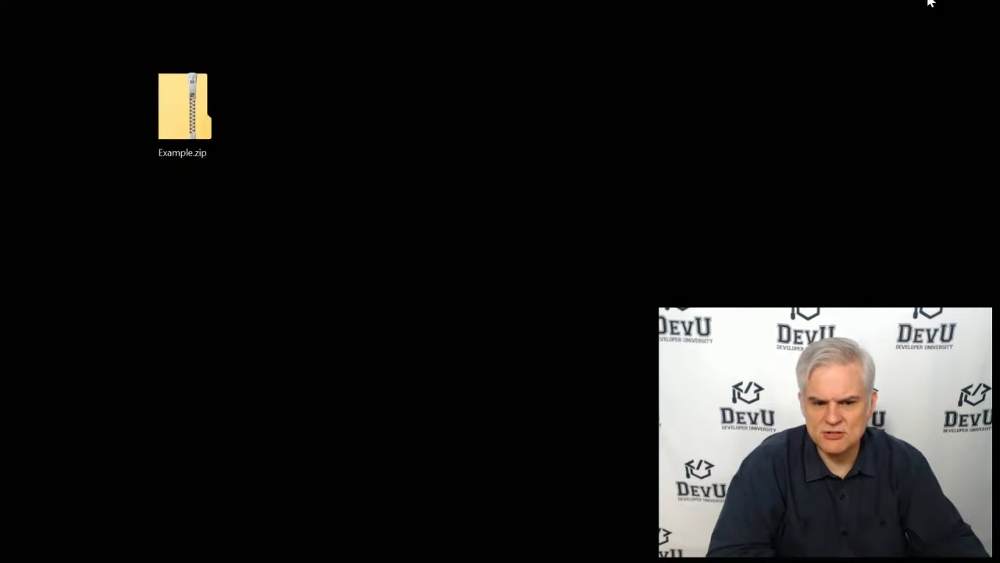
# Select Example.zip on the desktop.
pyautogui.click(181, 112)
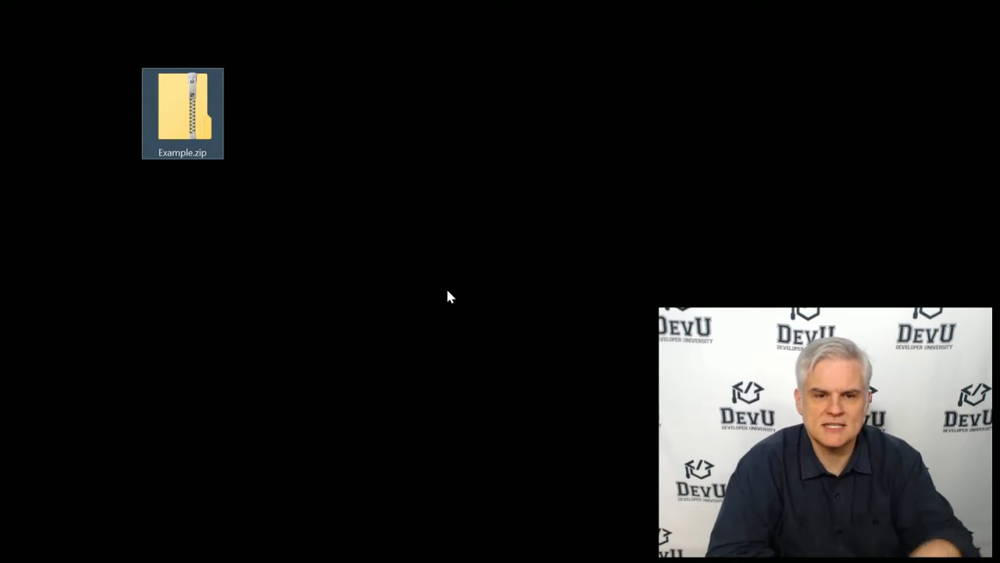
# Extract all of Example.zip into the default C:\Example destination.
pyautogui.rightClick(182, 112)
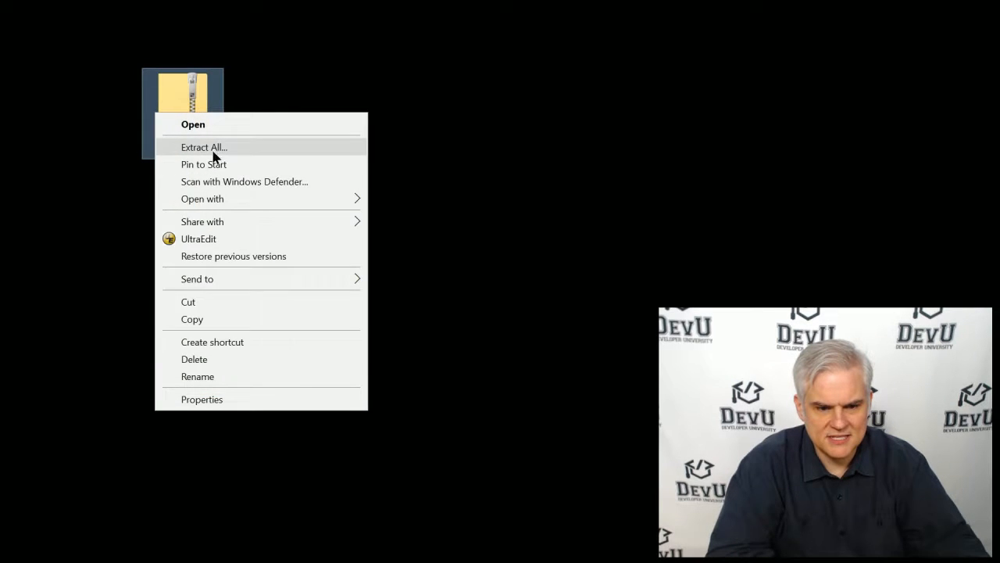
pyautogui.click(203, 147)
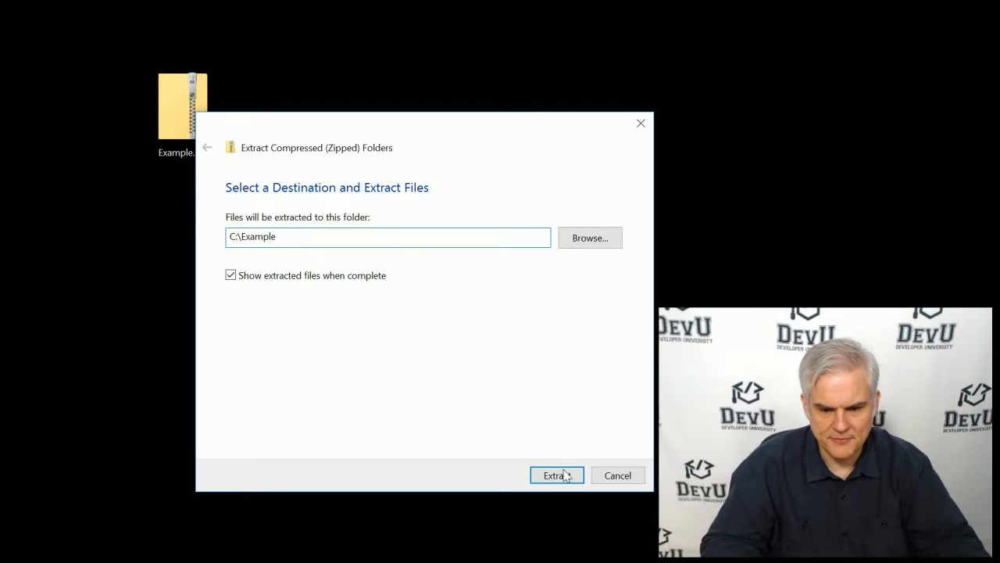
pyautogui.click(556, 475)
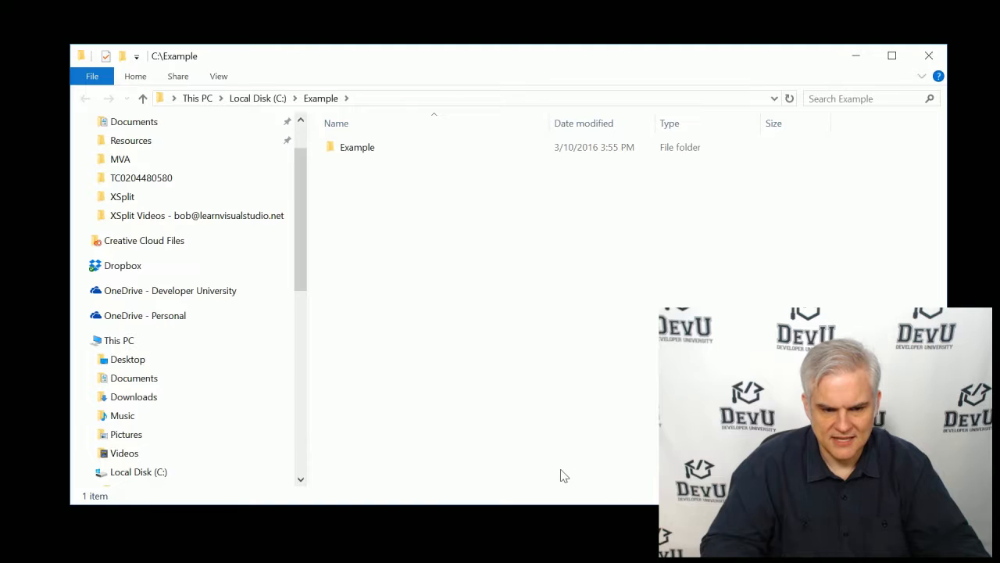
# Navigate to C:\Example\Example and launch Example.sln in Visual Studio.
pyautogui.click(137, 472)
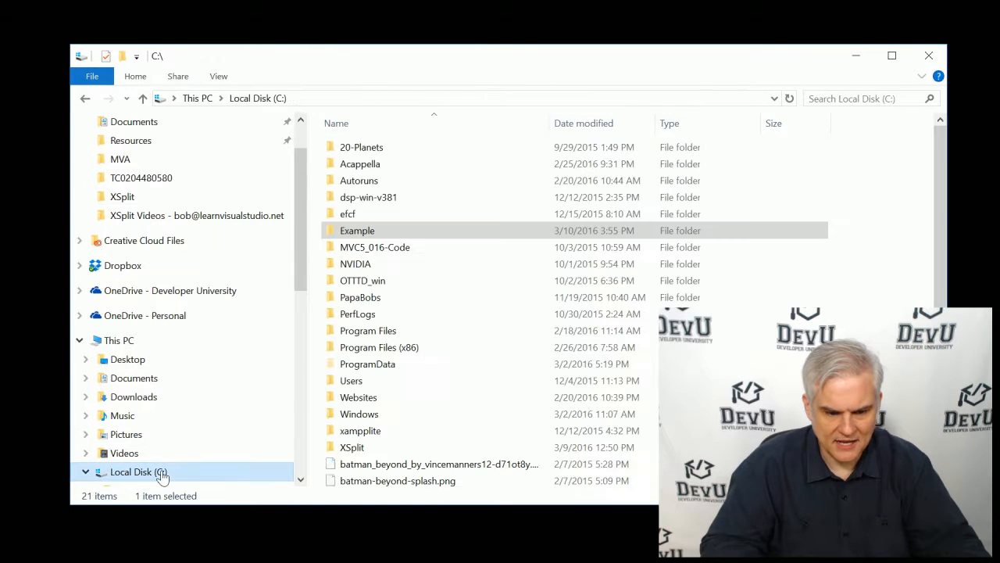
pyautogui.doubleClick(356, 230)
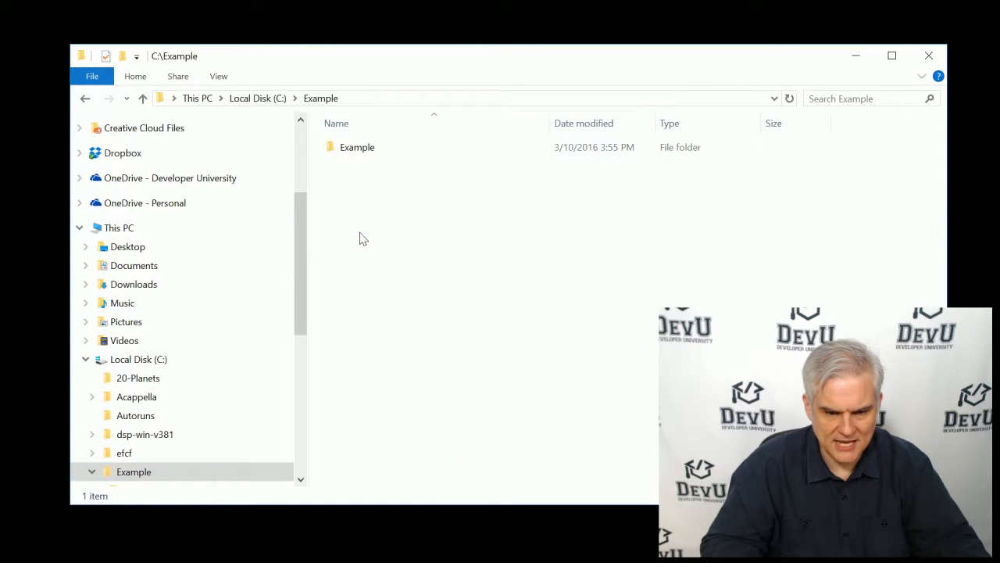
pyautogui.click(356, 147)
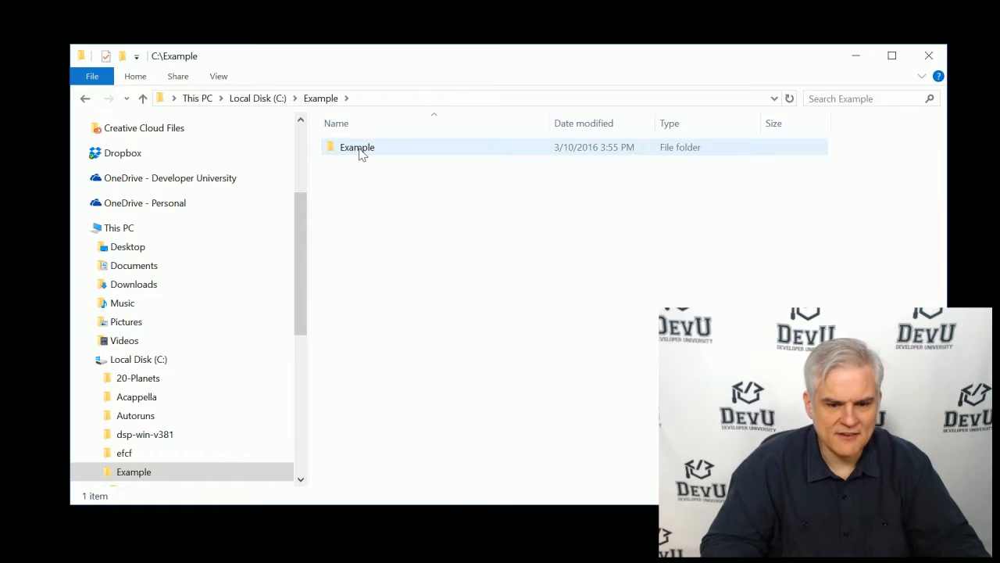
pyautogui.doubleClick(356, 147)
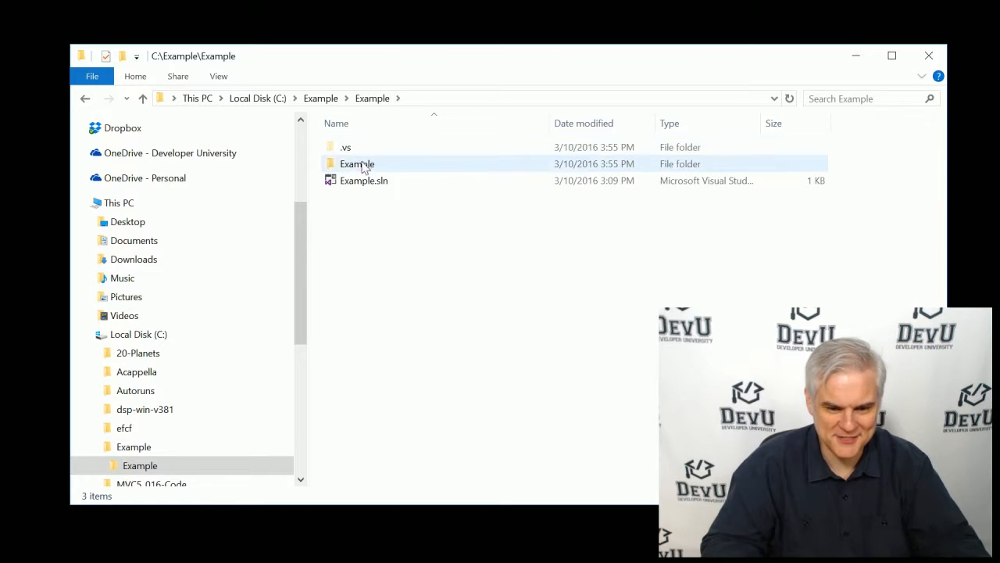
pyautogui.moveTo(363, 181)
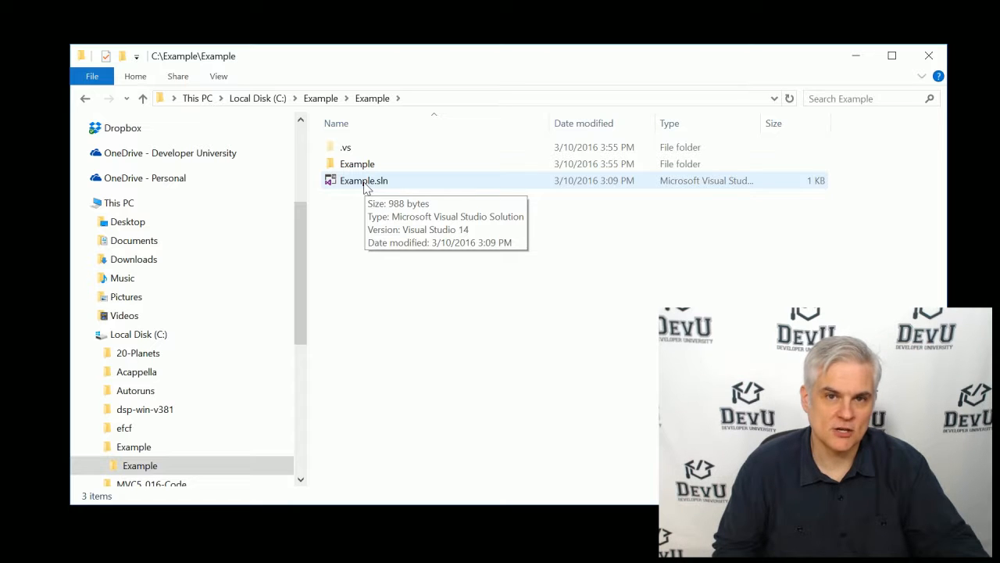
pyautogui.doubleClick(363, 181)
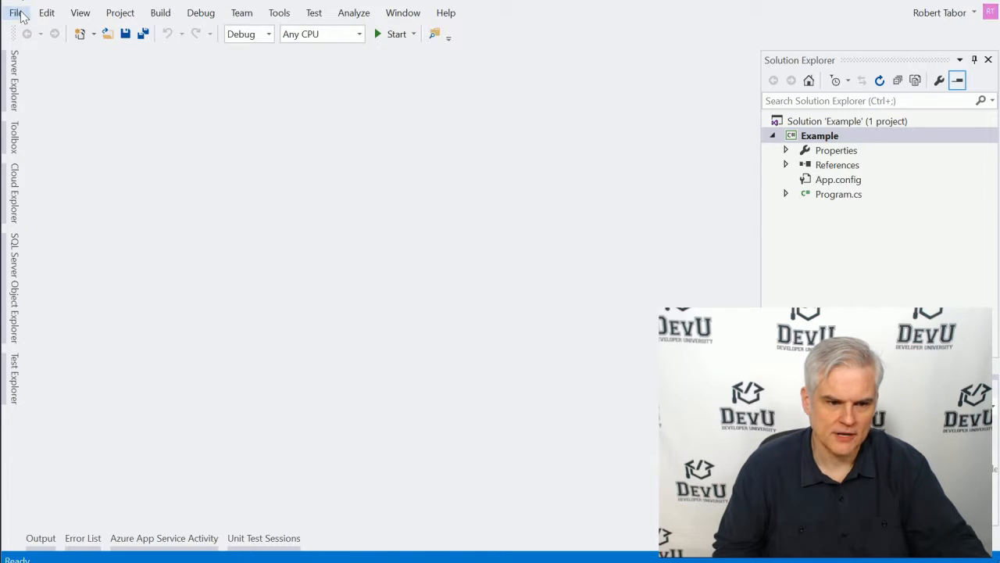
pyautogui.click(16, 12)
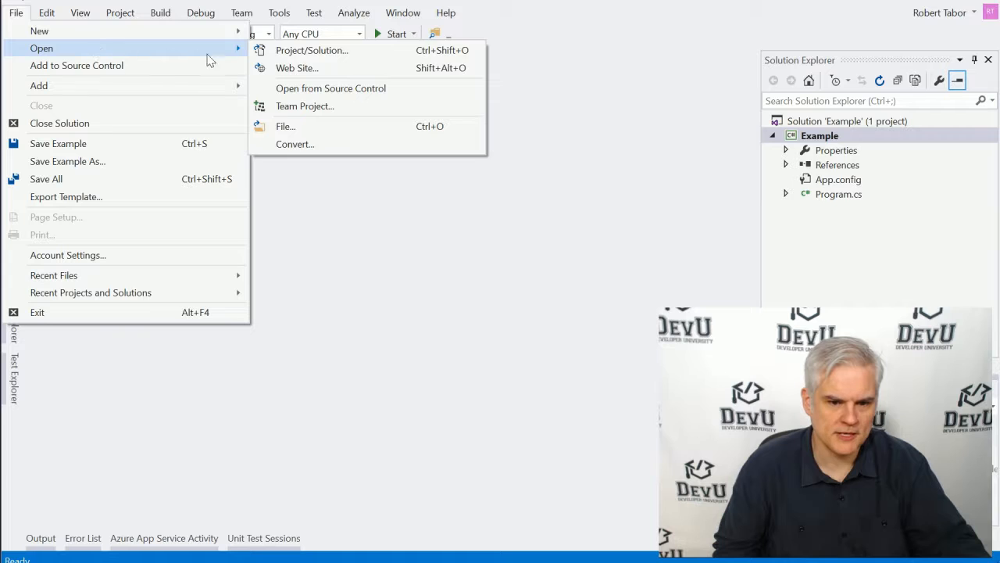
# Bring up the Open Project/Solution dialog and browse Local Disk (C:).
pyautogui.click(311, 50)
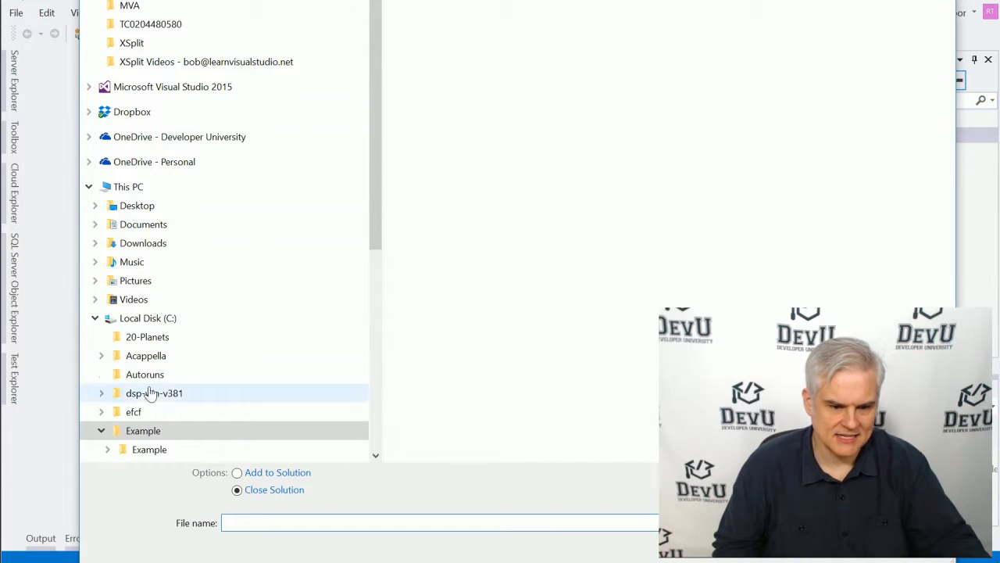
pyautogui.click(147, 319)
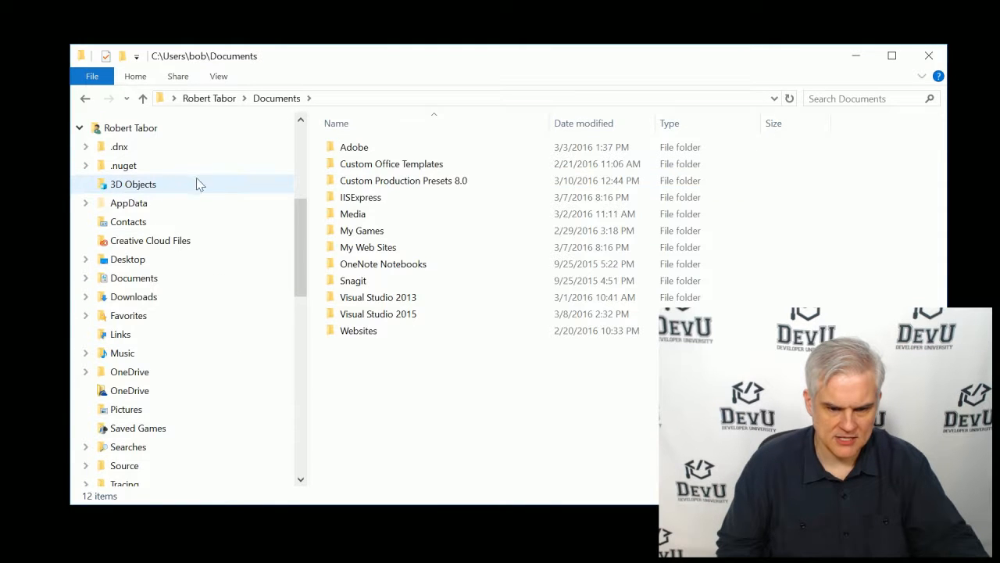
# Navigate into Documents\Visual Studio 2015\Projects, listing only the HelloWorld folder.
pyautogui.doubleClick(379, 313)
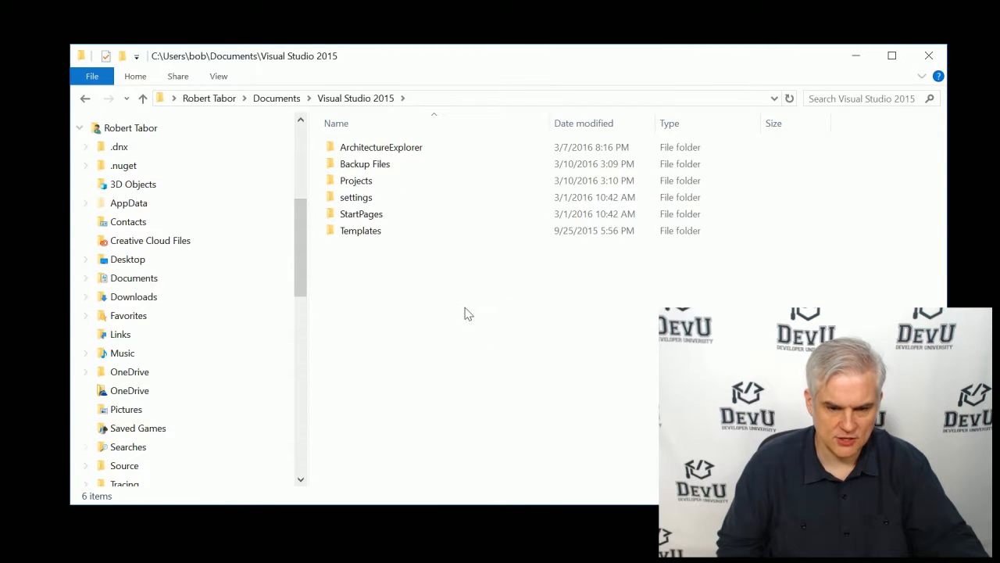
pyautogui.click(356, 182)
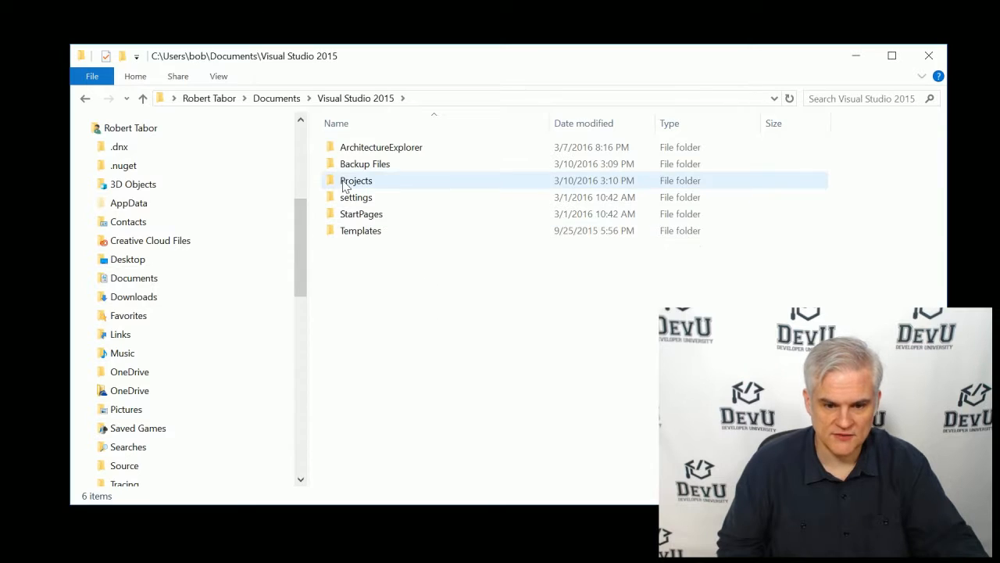
pyautogui.doubleClick(356, 179)
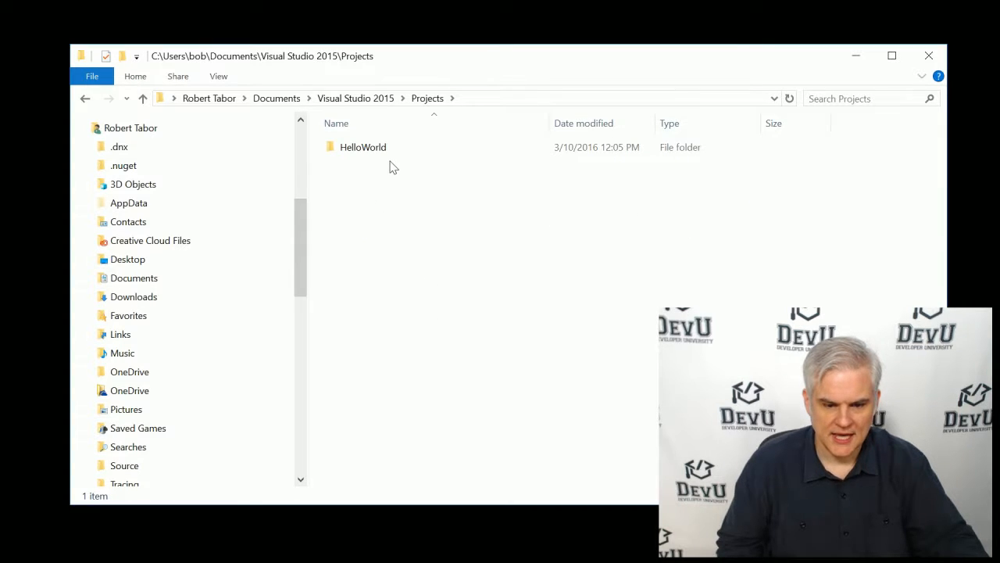
pyautogui.moveTo(397, 179)
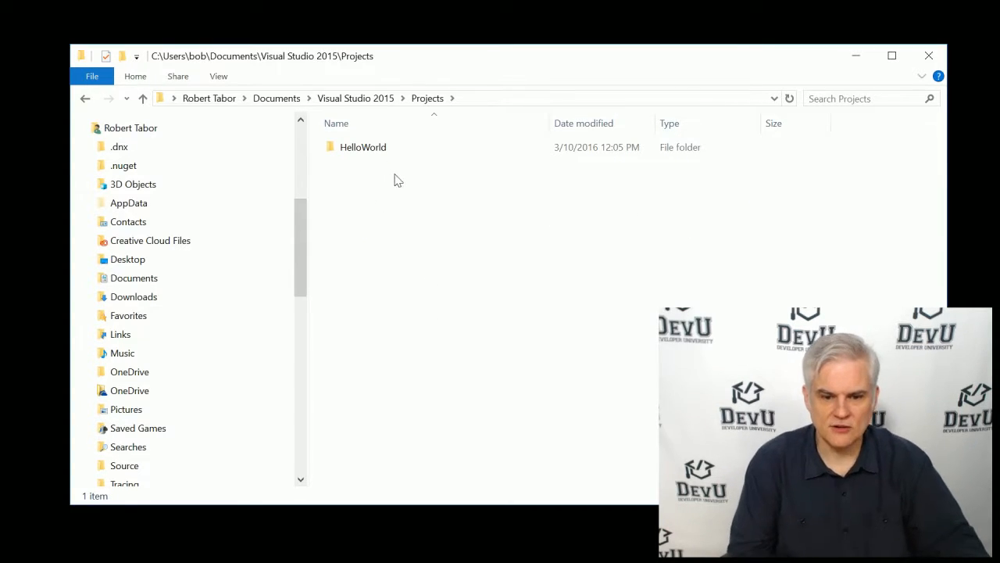
pyautogui.moveTo(467, 278)
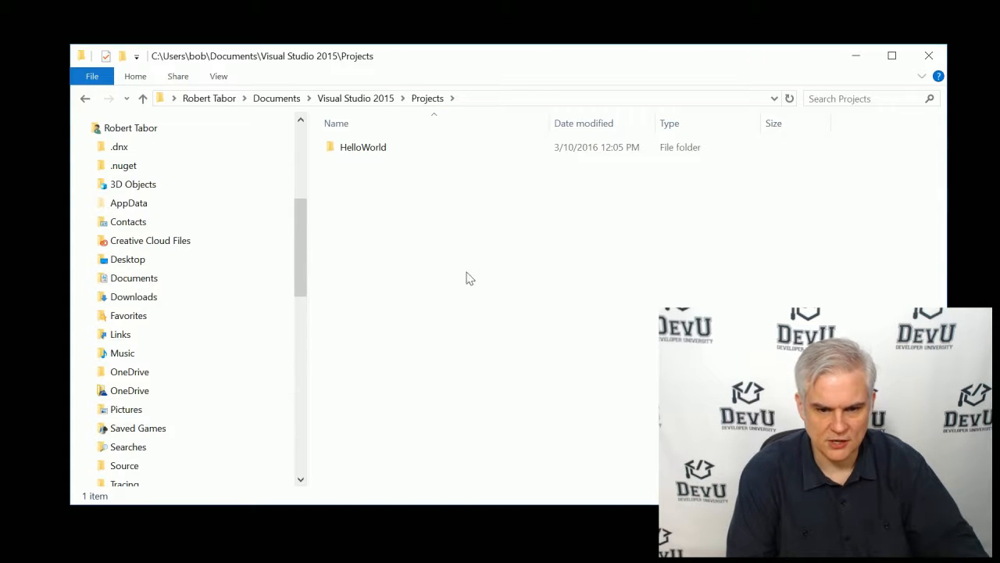
pyautogui.moveTo(422, 116)
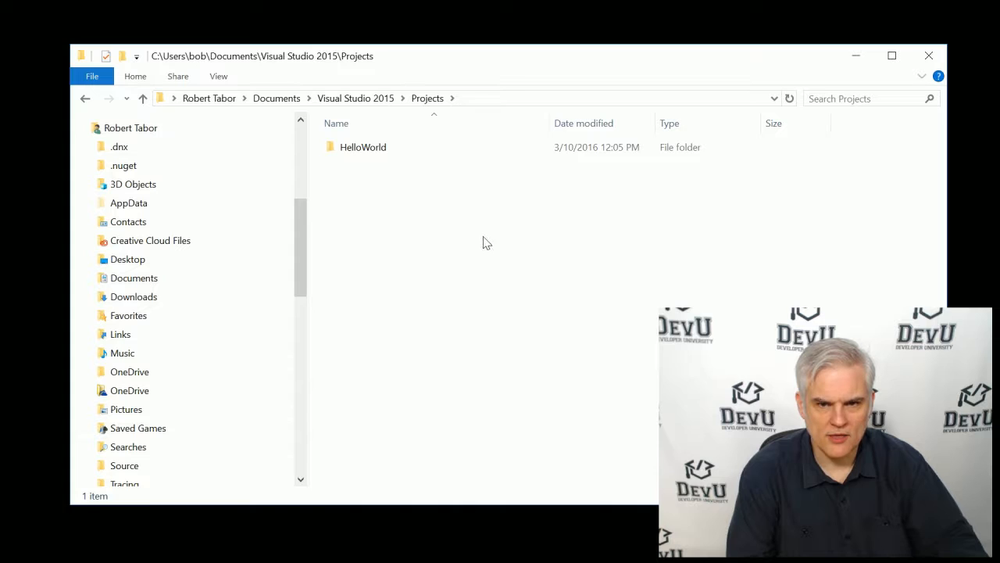
pyautogui.moveTo(419, 131)
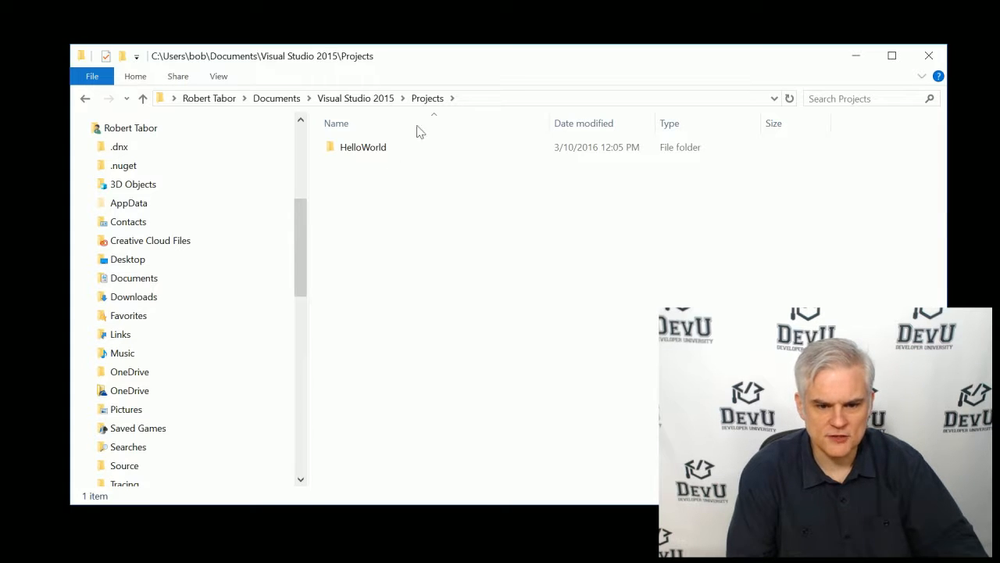
# Enter the HelloWorld solution folder and select HelloWorld.sln.
pyautogui.doubleClick(362, 147)
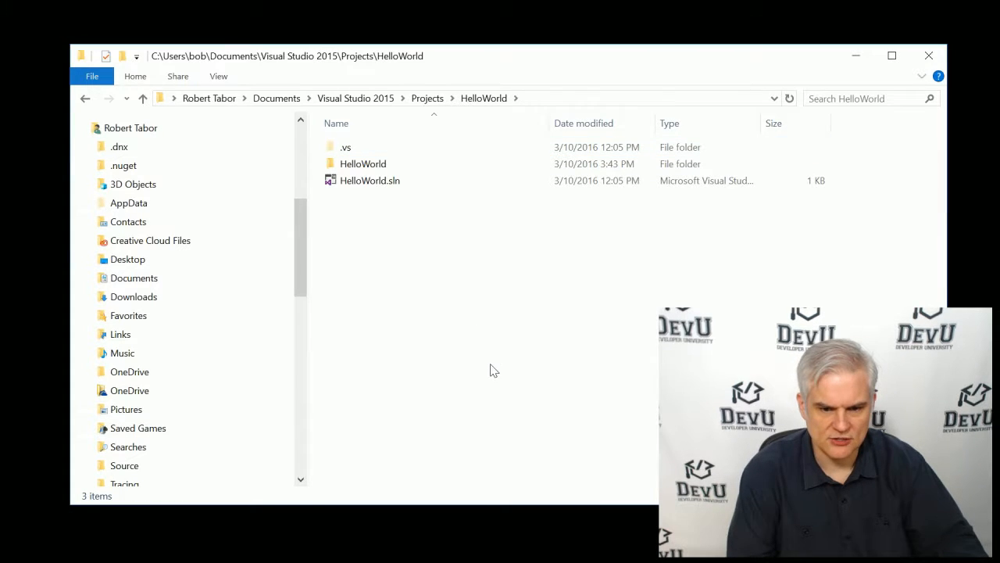
pyautogui.click(369, 180)
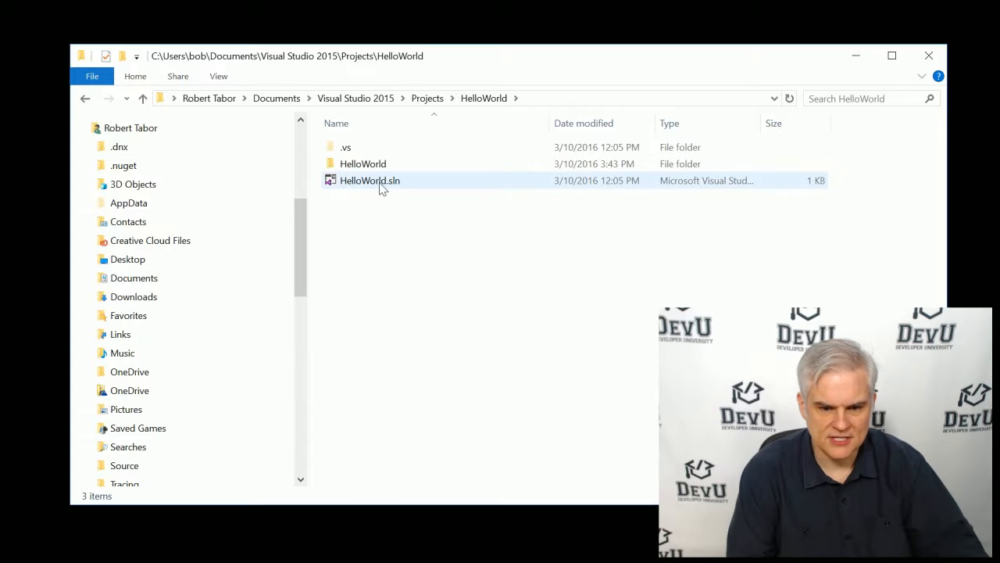
pyautogui.moveTo(369, 181)
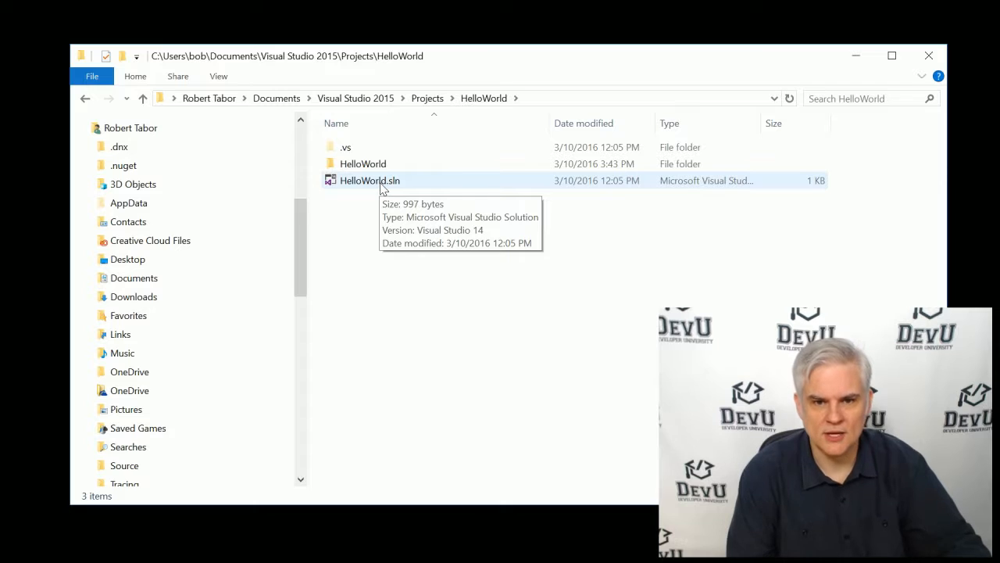
pyautogui.moveTo(356, 188)
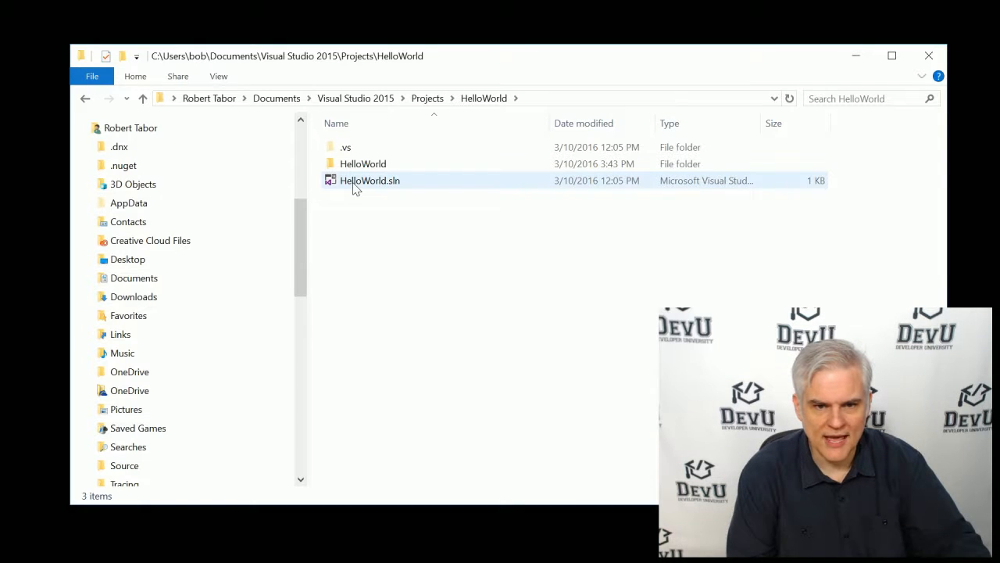
# Open HelloWorld.sln in Notepad via Open with.
pyautogui.rightClick(369, 180)
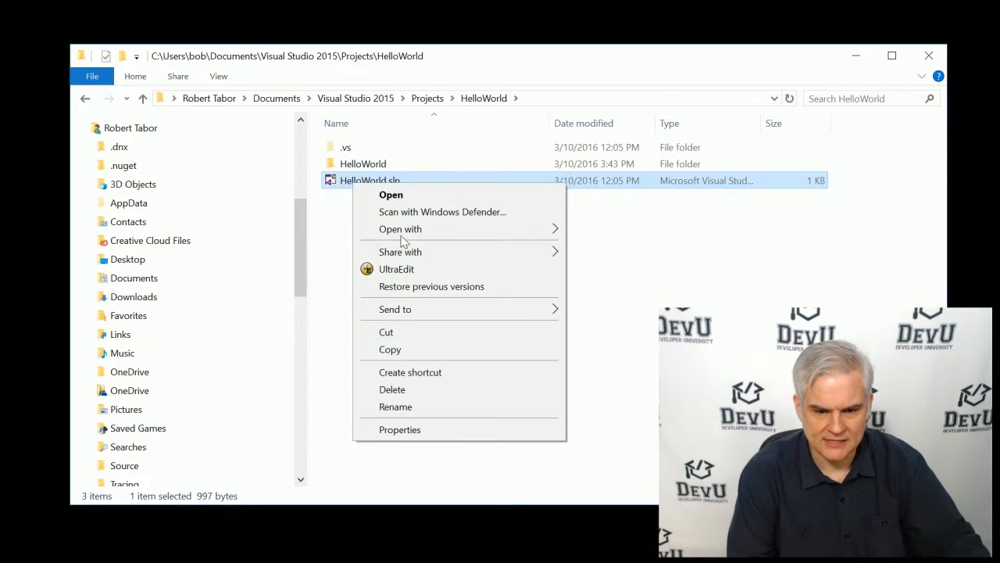
pyautogui.click(400, 229)
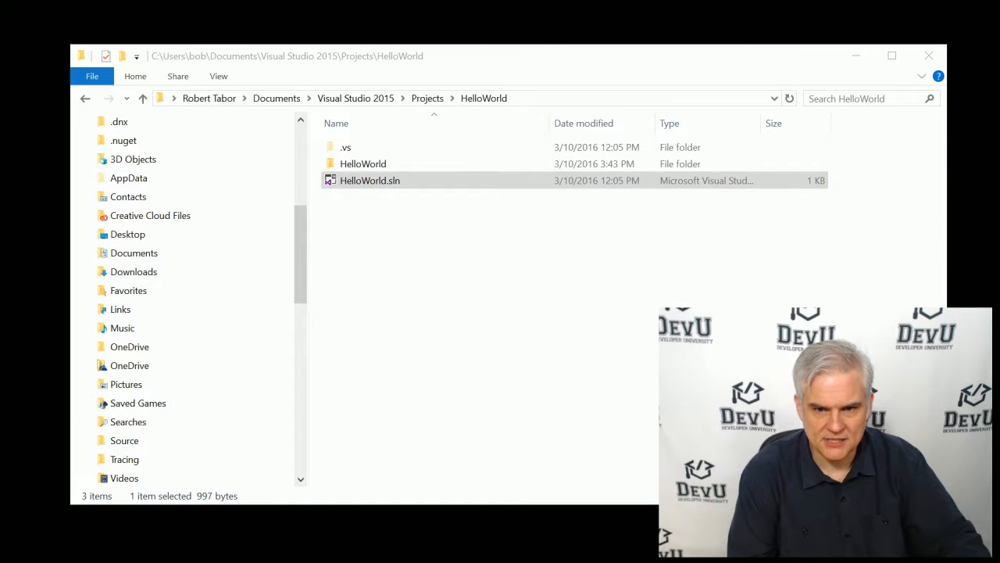
pyautogui.doubleClick(368, 179)
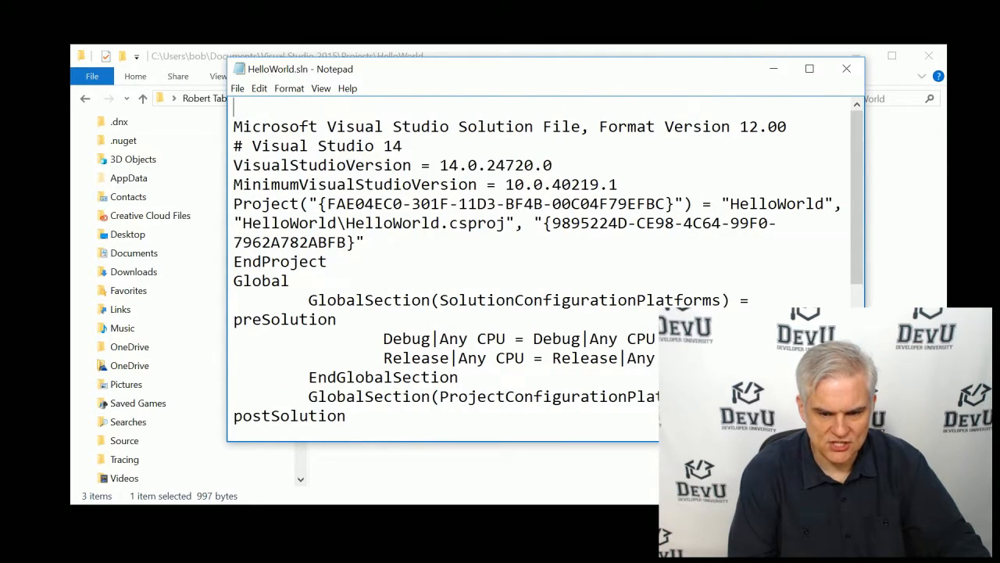
# Highlight the HelloWorld\HelloWorld.csproj path, read to the end, then close the file.
pyautogui.scroll(-3)
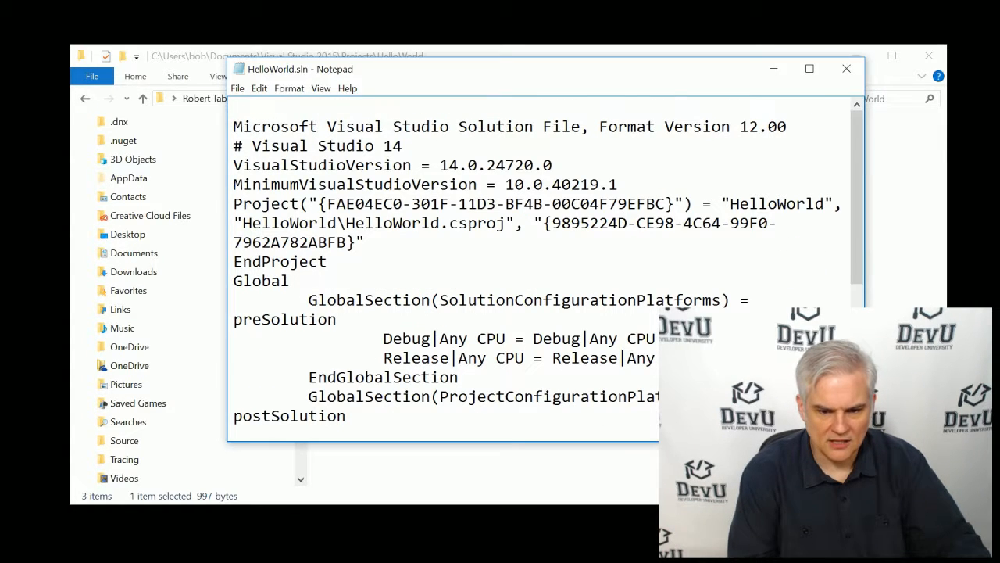
pyautogui.moveTo(243, 222); pyautogui.dragTo(513, 222)
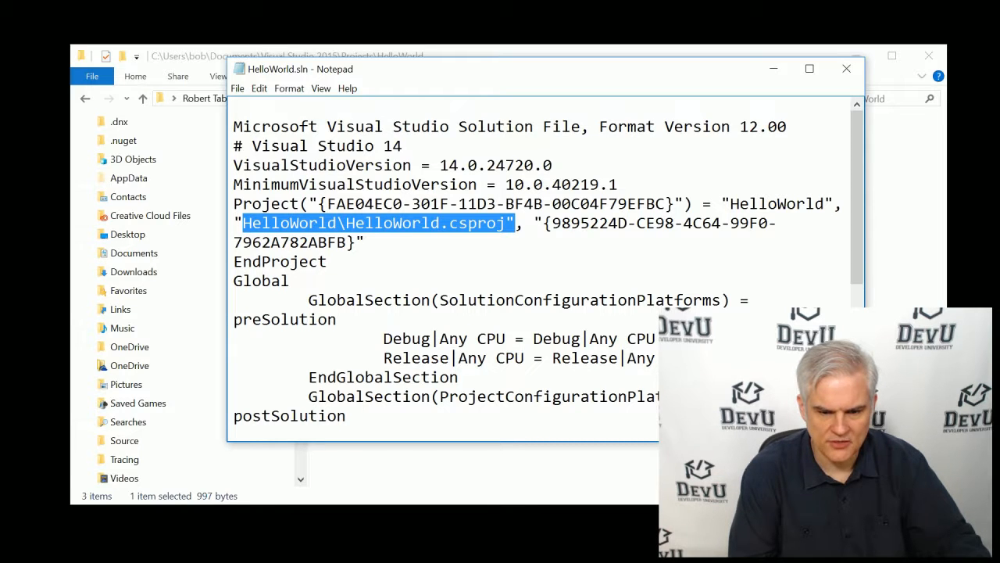
pyautogui.scroll(-3)
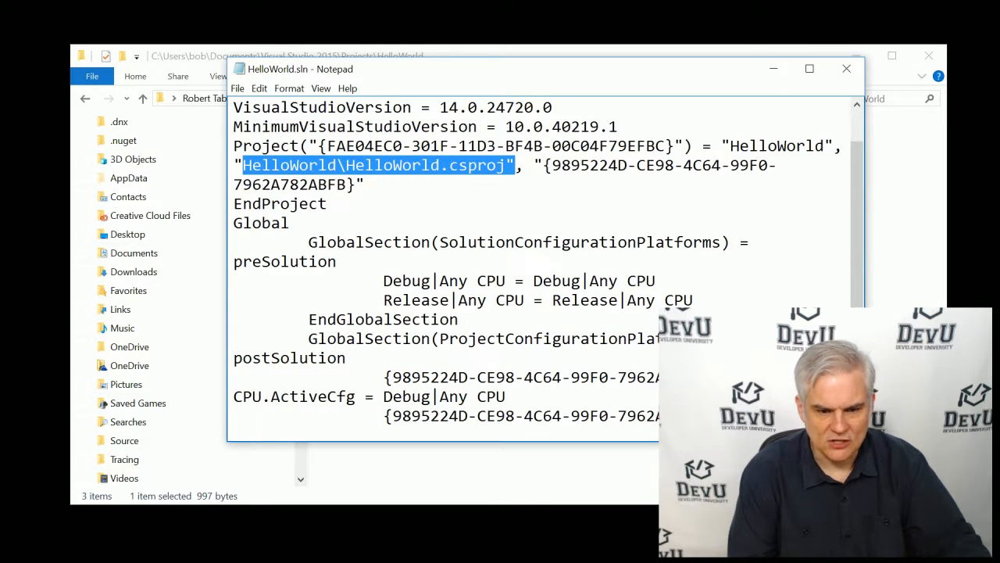
pyautogui.scroll(-3)
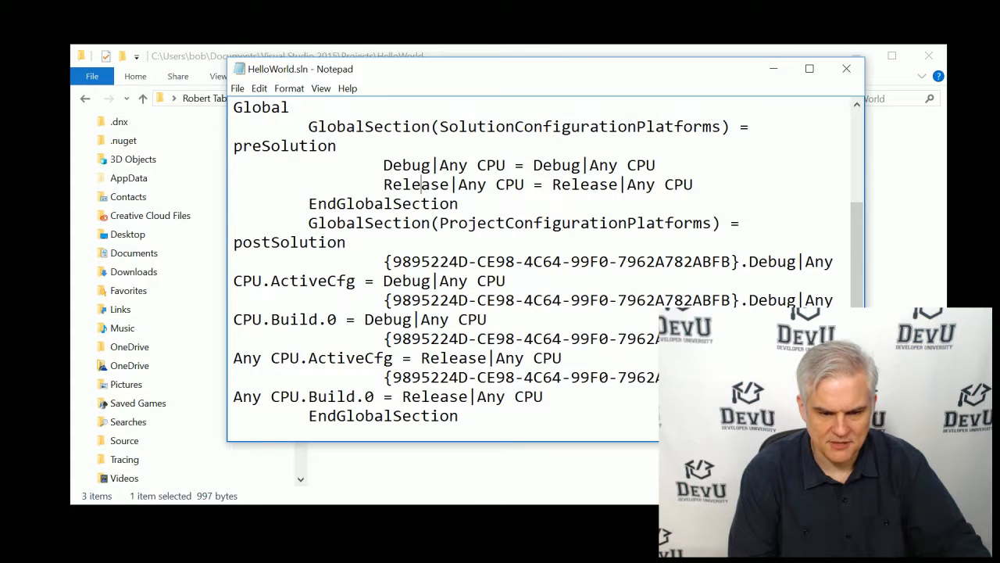
pyautogui.scroll(-3)
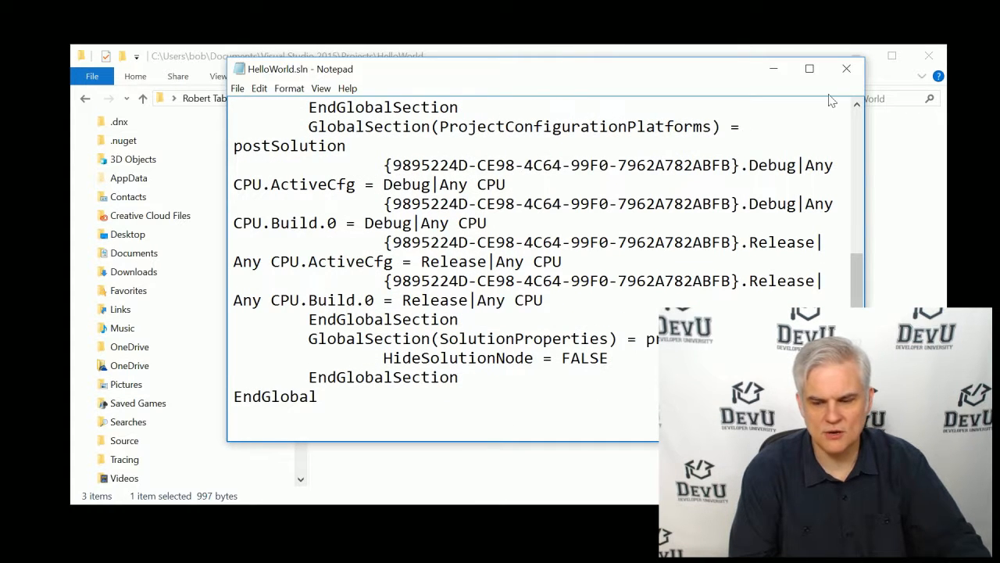
pyautogui.click(845, 69)
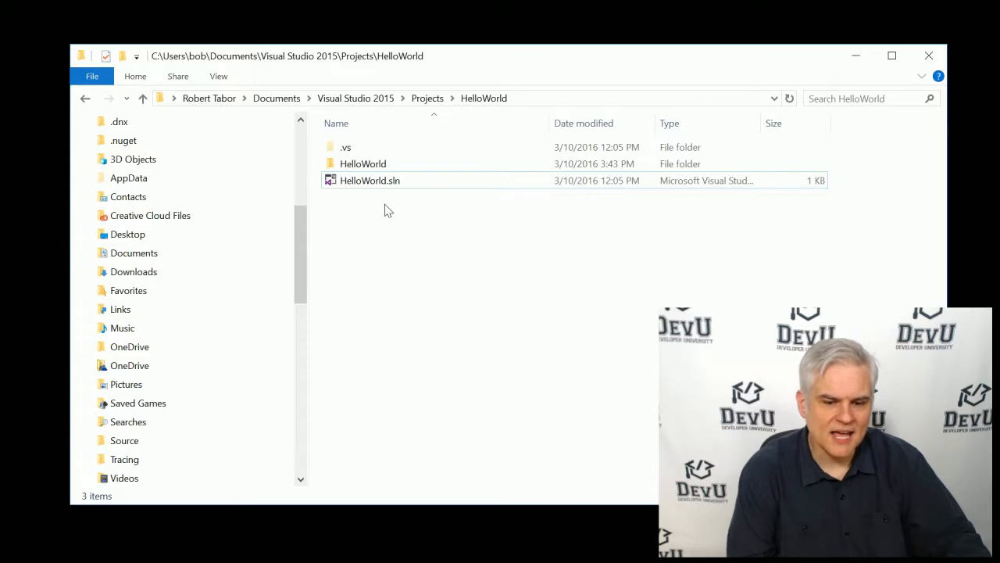
pyautogui.moveTo(481, 380)
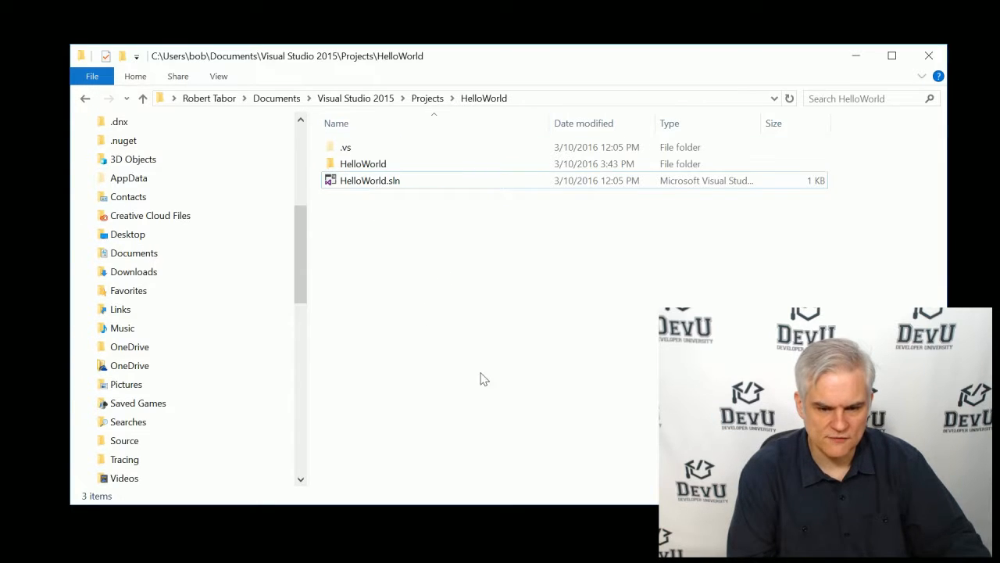
pyautogui.moveTo(363, 164)
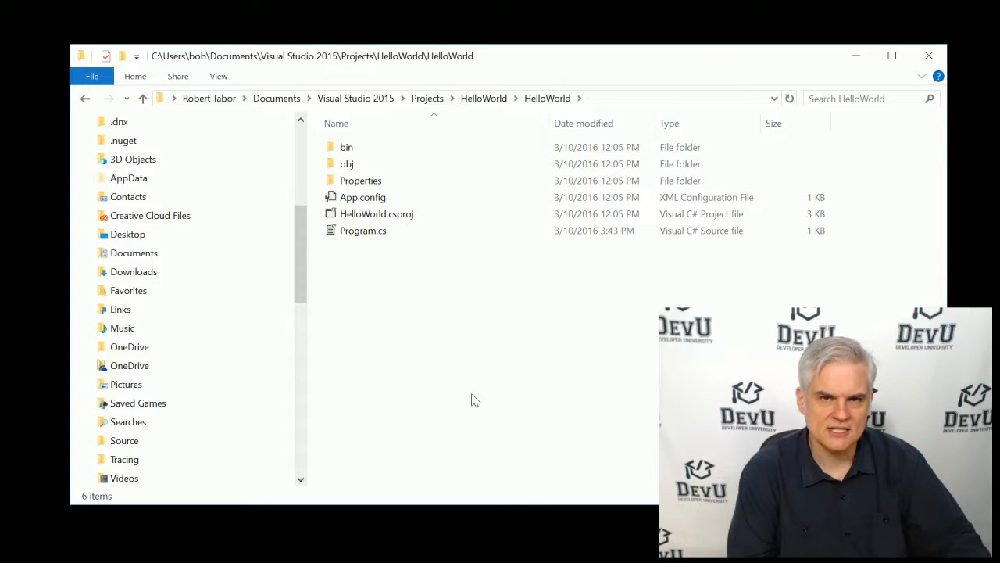
# Select HelloWorld.csproj in the inner HelloWorld project folder.
pyautogui.click(363, 229)
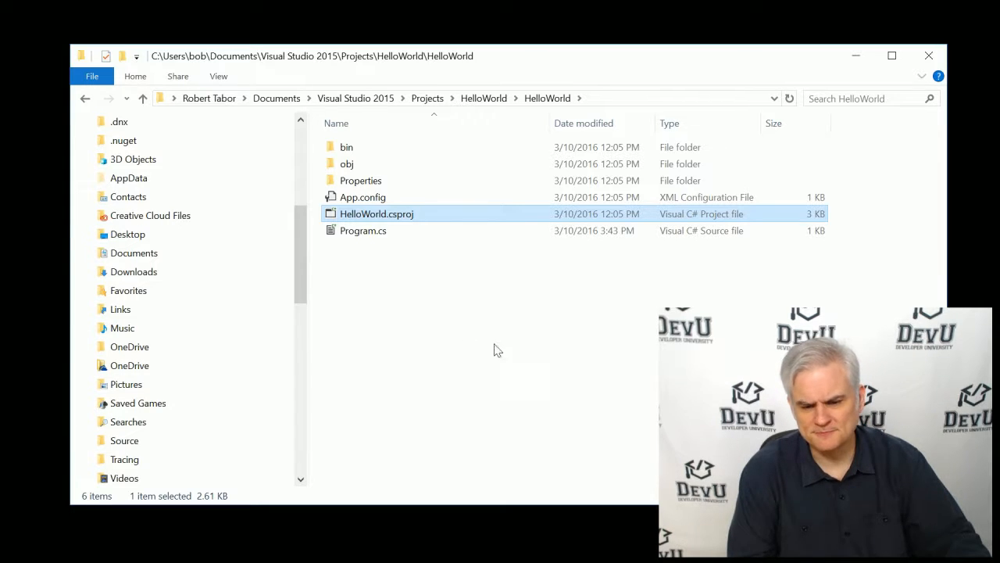
pyautogui.moveTo(403, 222)
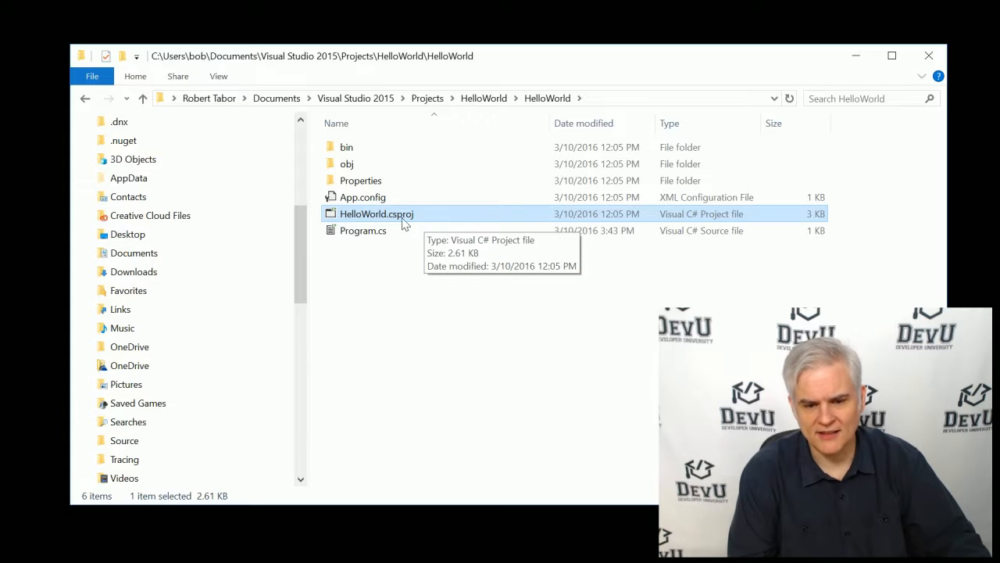
# View HelloWorld.csproj's XML in Notepad, scroll through it, then close it.
pyautogui.rightClick(377, 213)
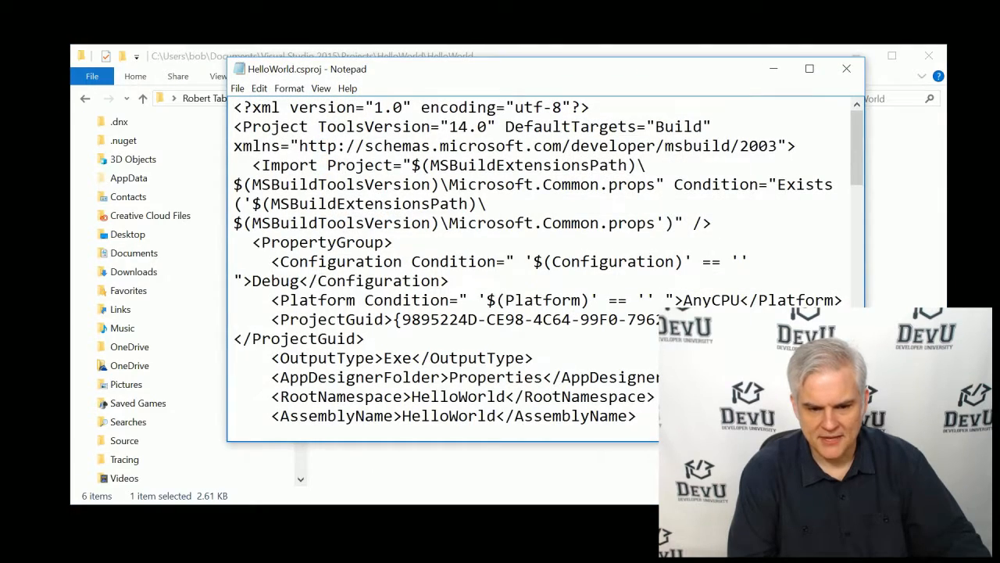
pyautogui.scroll(-3)
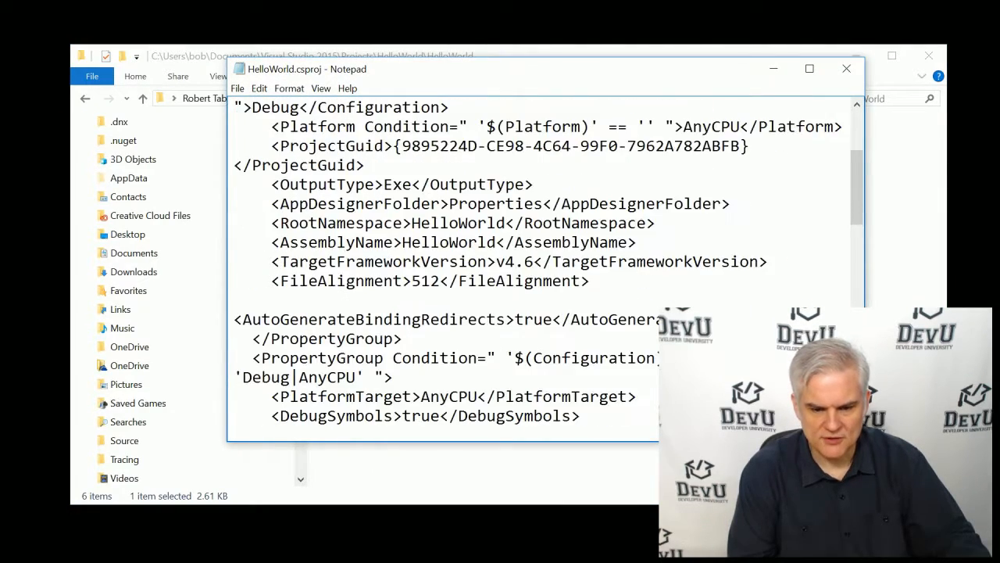
pyautogui.scroll(-3)
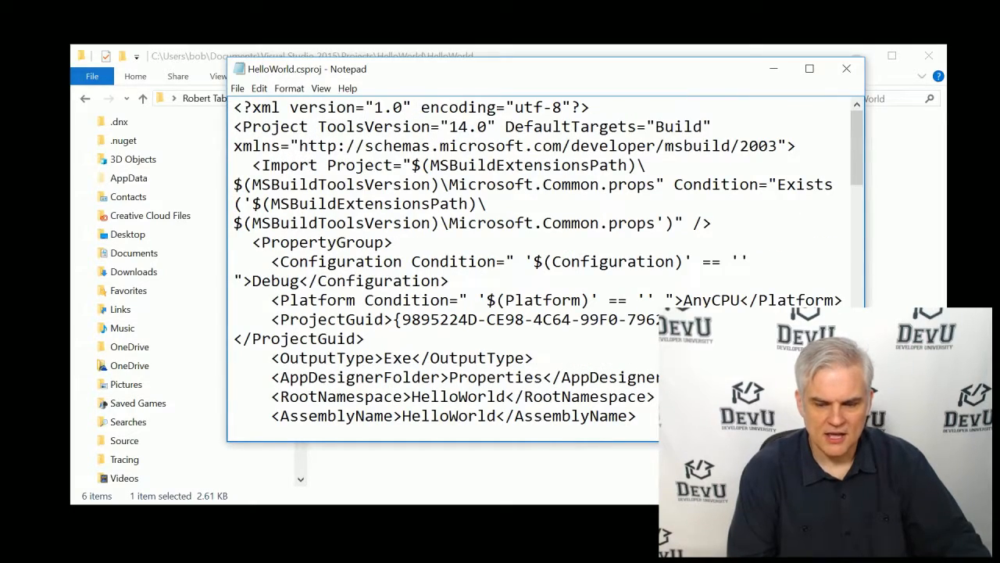
pyautogui.scroll(-3)
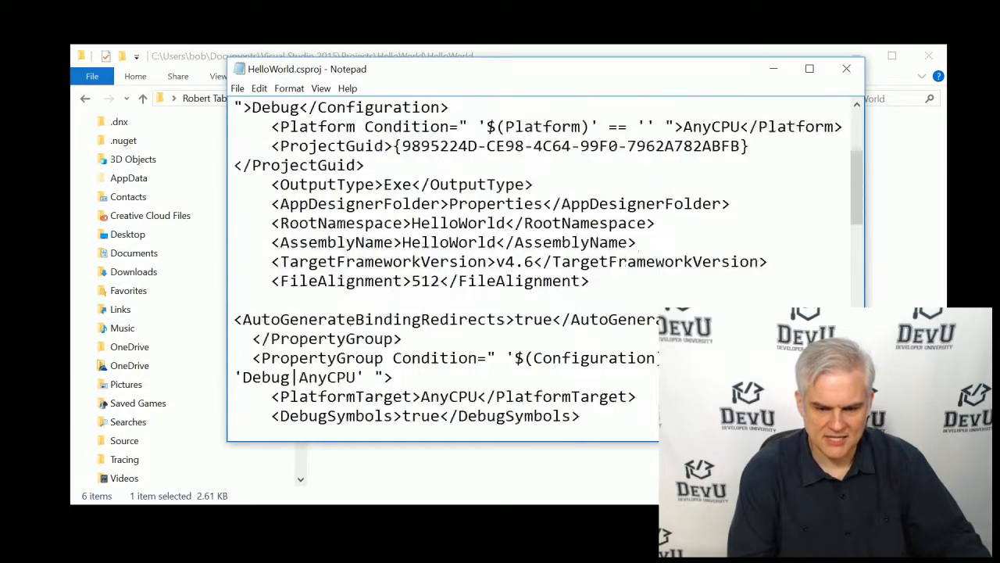
pyautogui.scroll(-3)
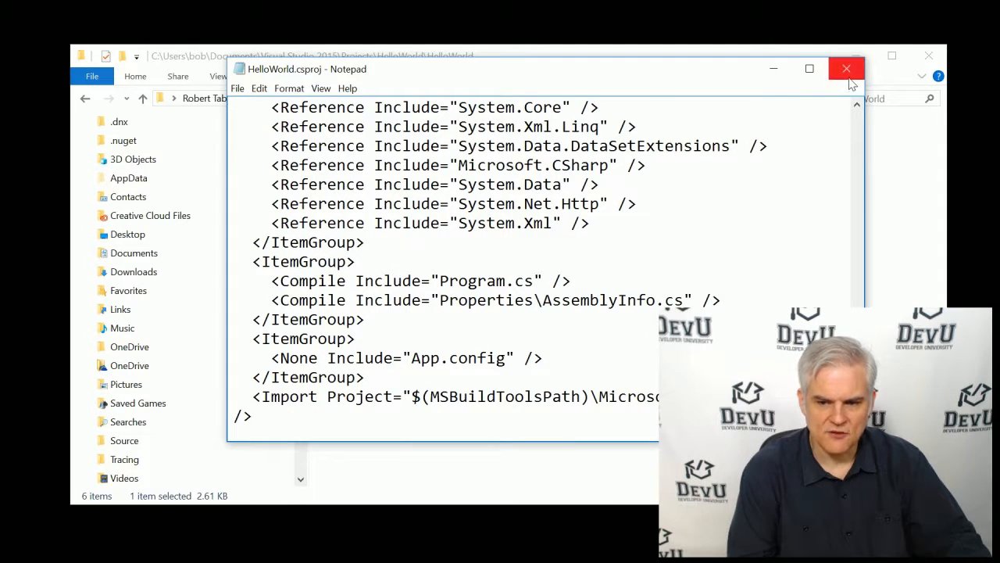
pyautogui.moveTo(847, 68)
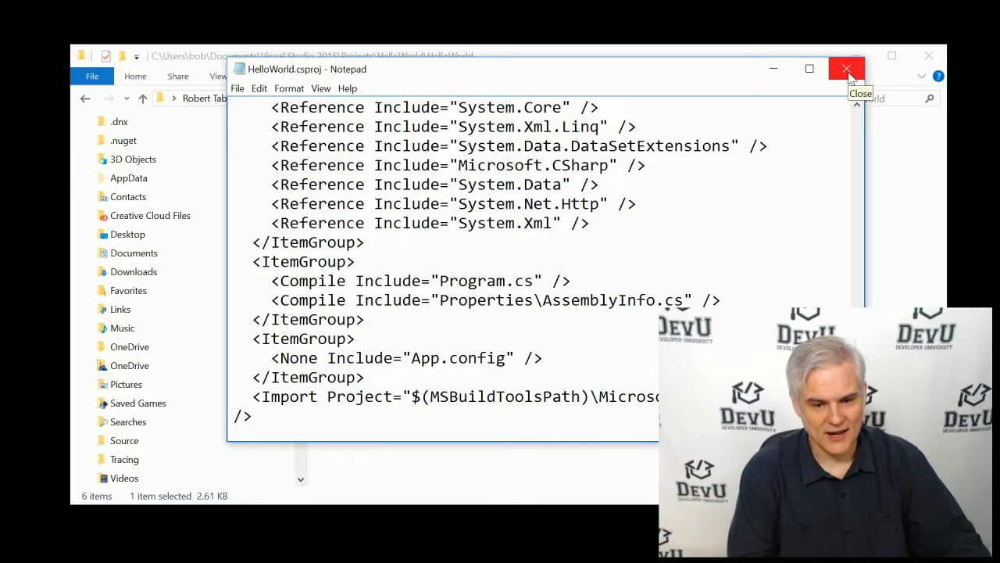
pyautogui.click(847, 69)
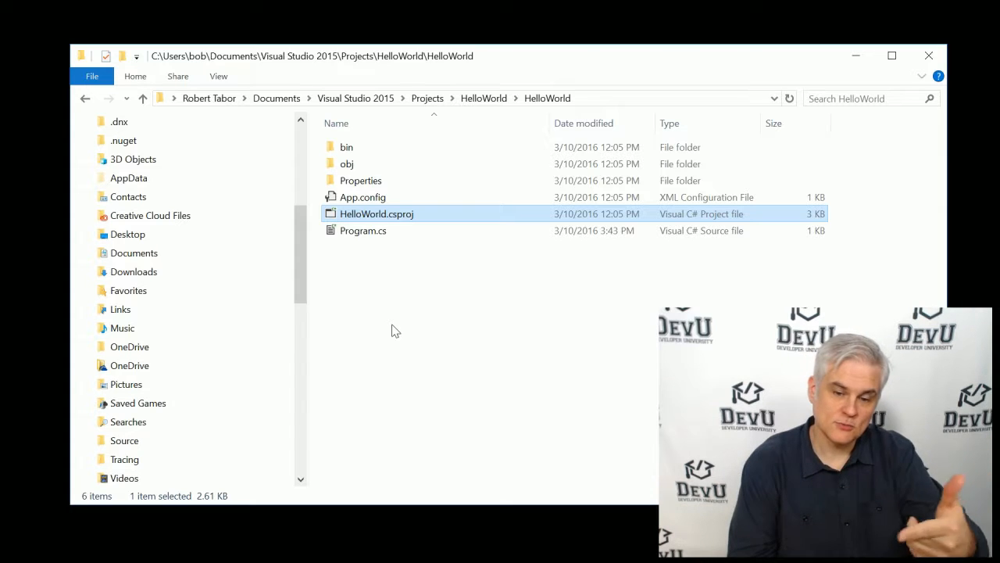
pyautogui.moveTo(310, 250)
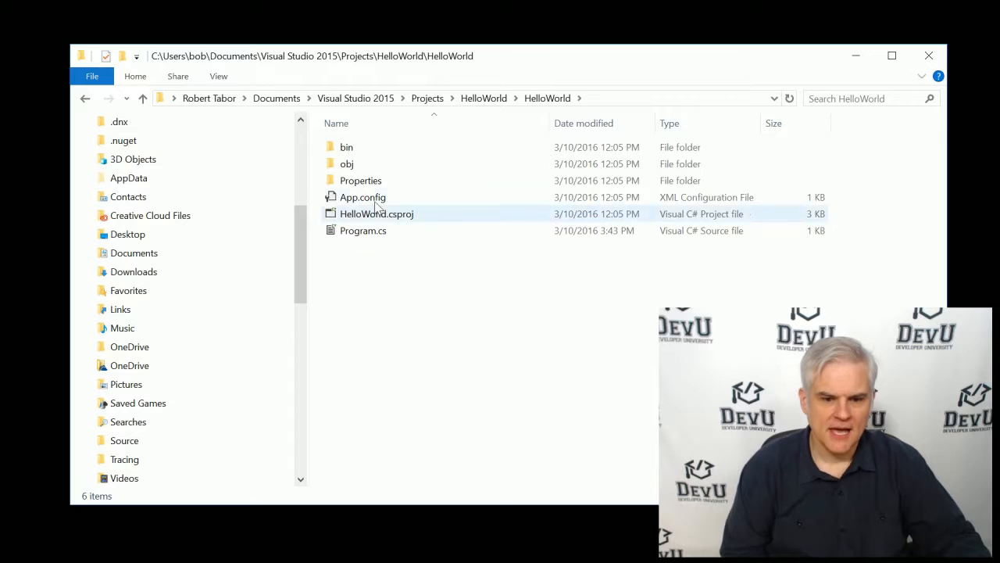
pyautogui.click(347, 147)
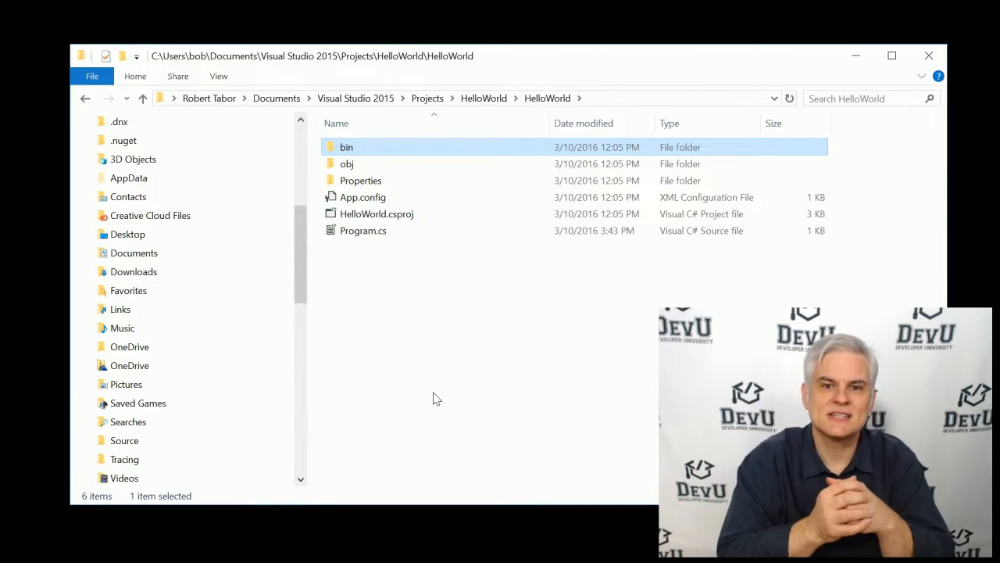
pyautogui.moveTo(347, 155)
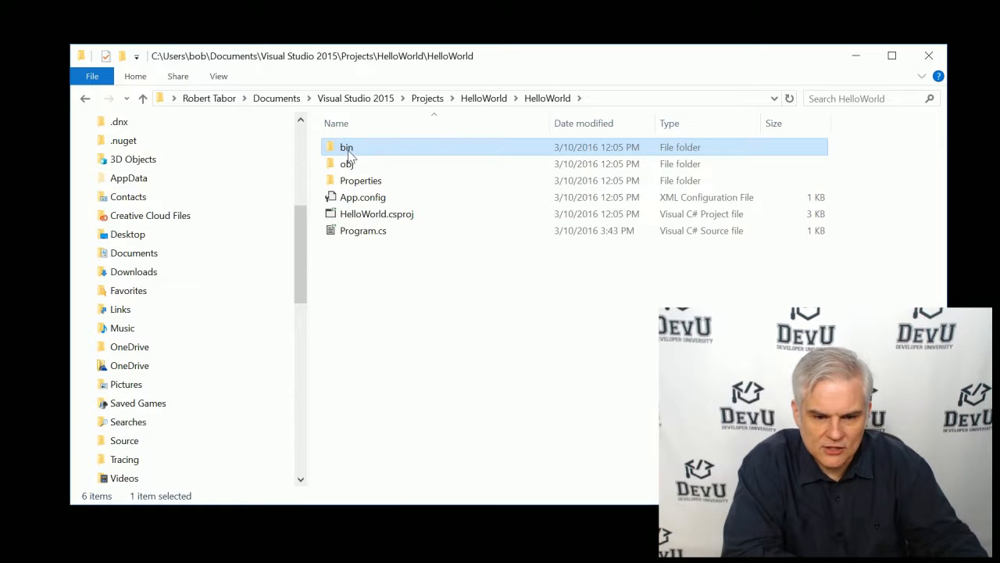
# Navigate into the bin\Debug output folder of the HelloWorld project.
pyautogui.doubleClick(347, 147)
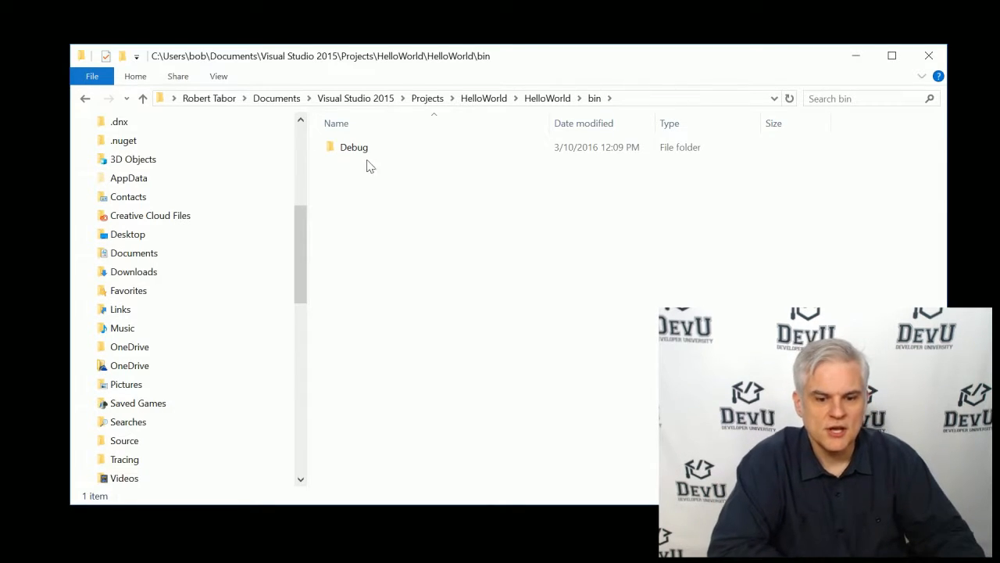
pyautogui.doubleClick(353, 147)
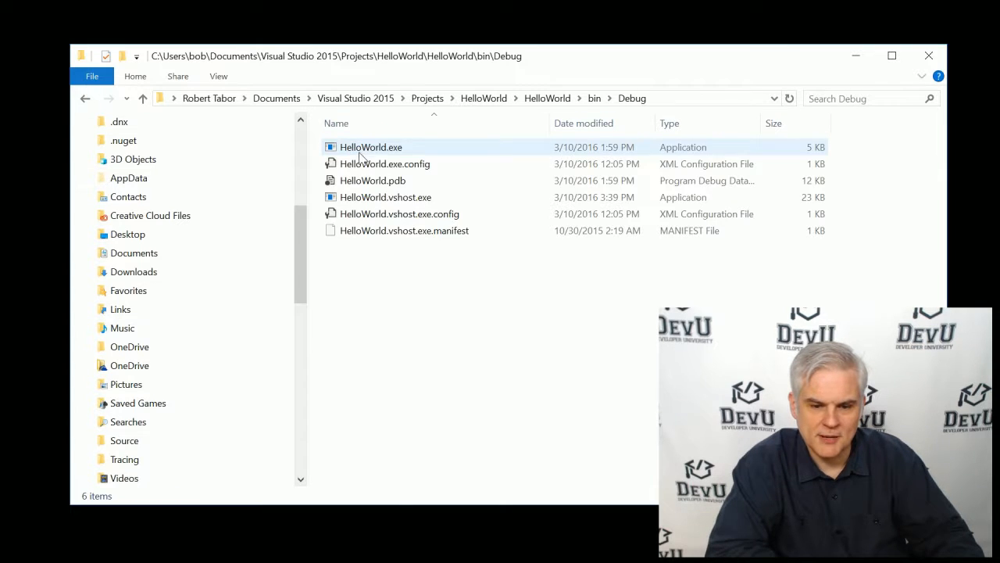
# Run HelloWorld.exe so a console prints "Hello World", then dismiss the console.
pyautogui.click(384, 164)
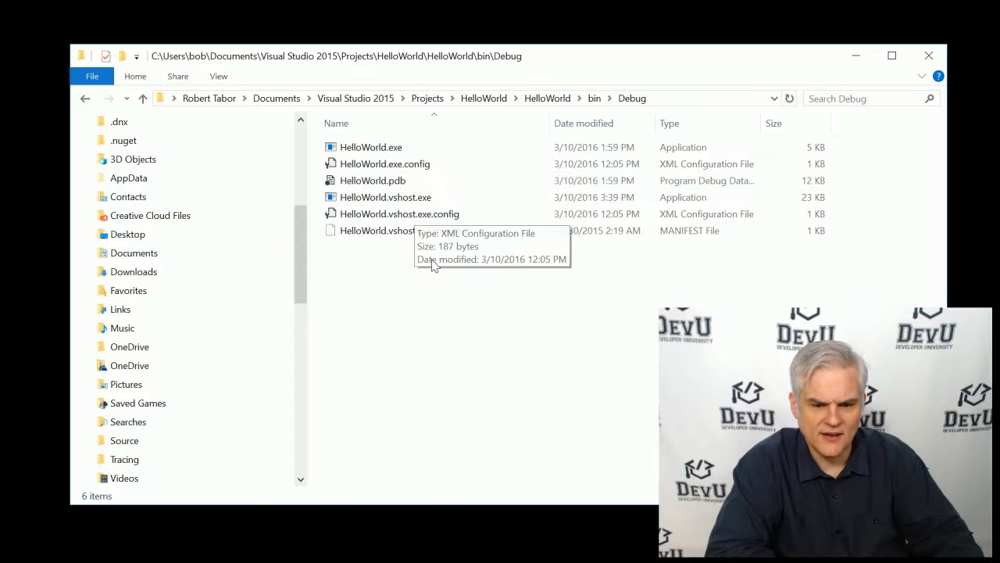
pyautogui.click(384, 164)
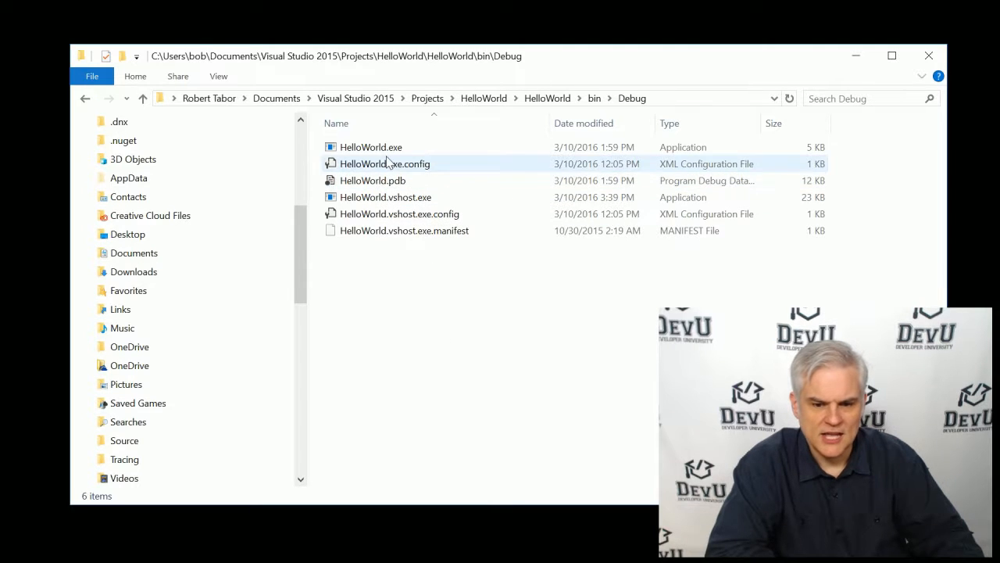
pyautogui.click(370, 147)
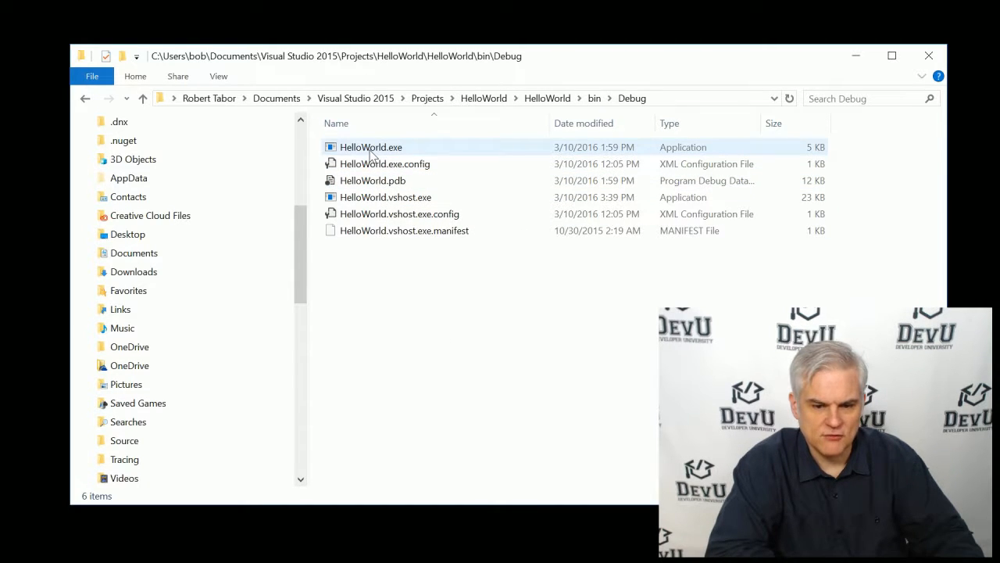
pyautogui.click(370, 147)
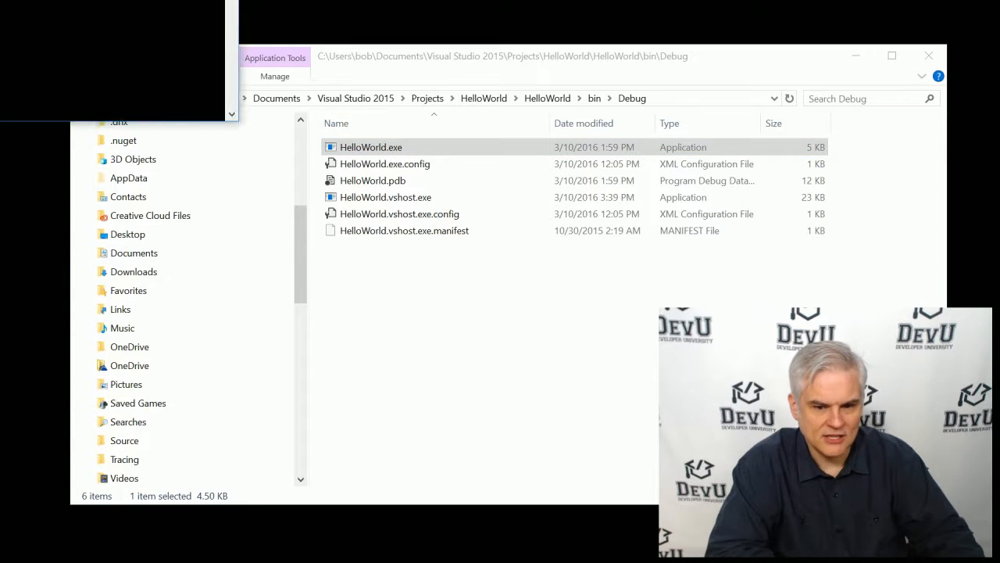
pyautogui.doubleClick(370, 147)
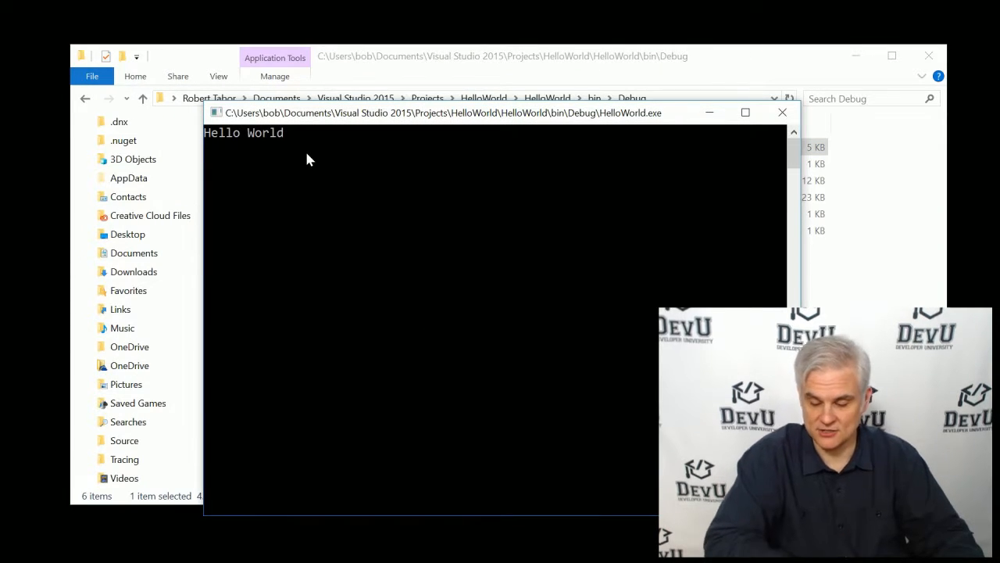
pyautogui.click(781, 113)
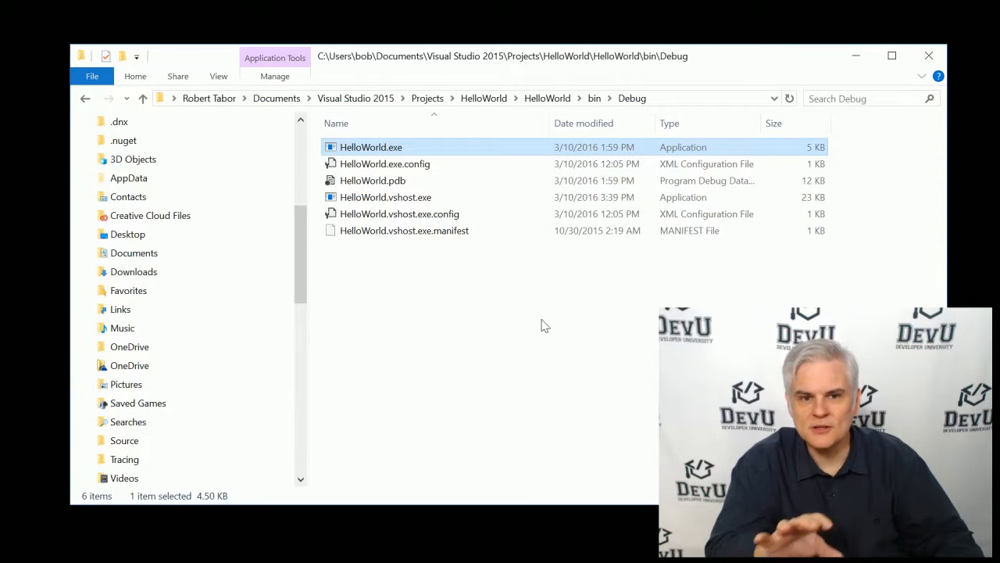
pyautogui.moveTo(553, 324)
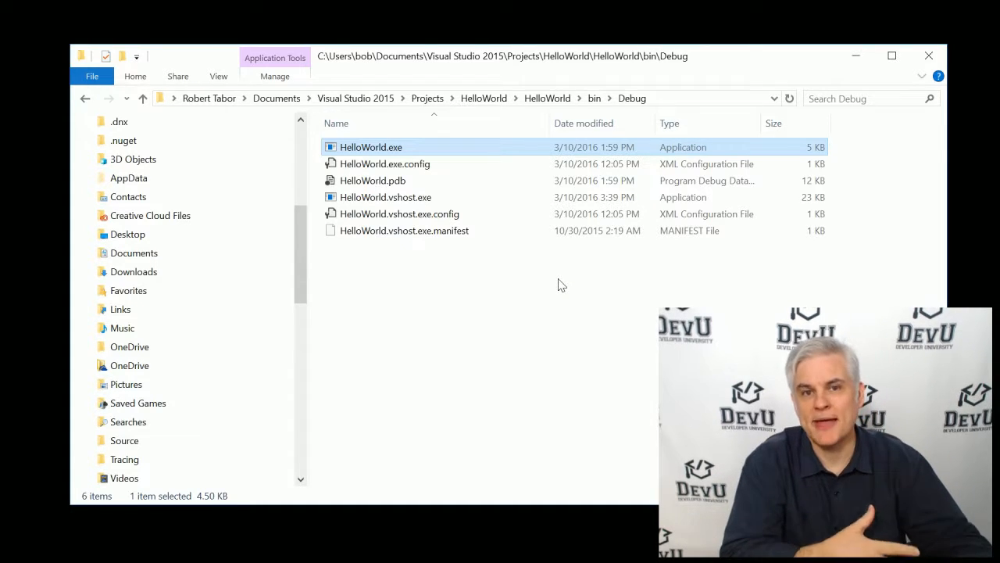
pyautogui.moveTo(289, 309)
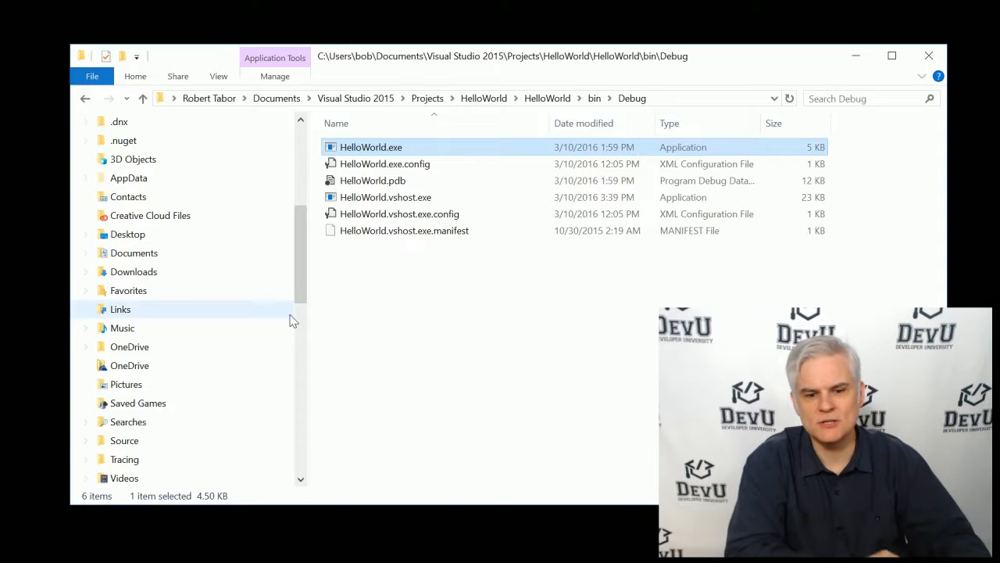